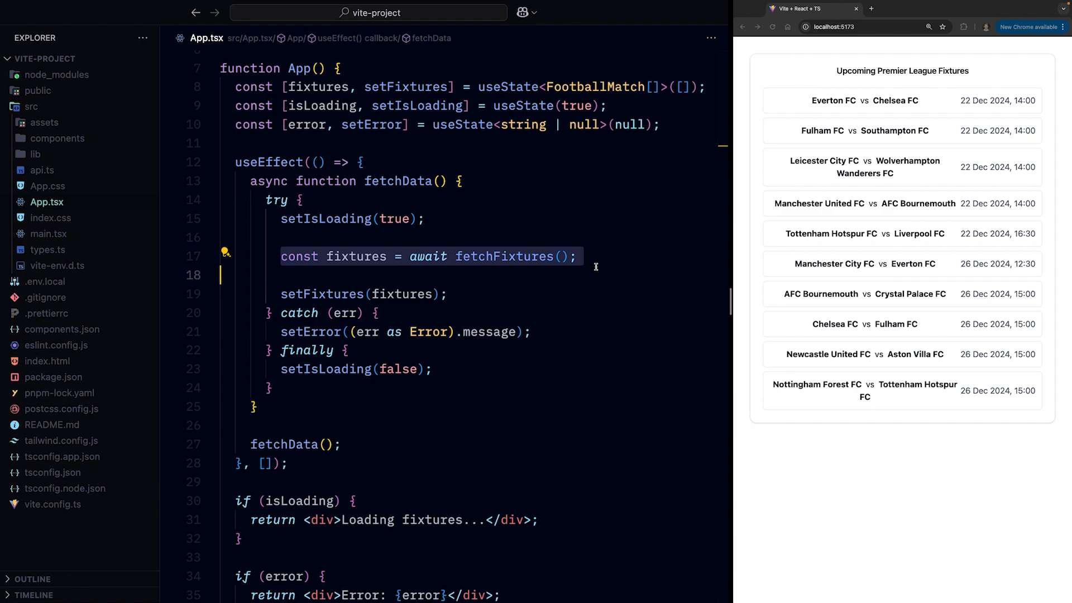
# - Review the code awaiting fetchFixtures and consult the React use API reference
pyautogui.click(576, 256)
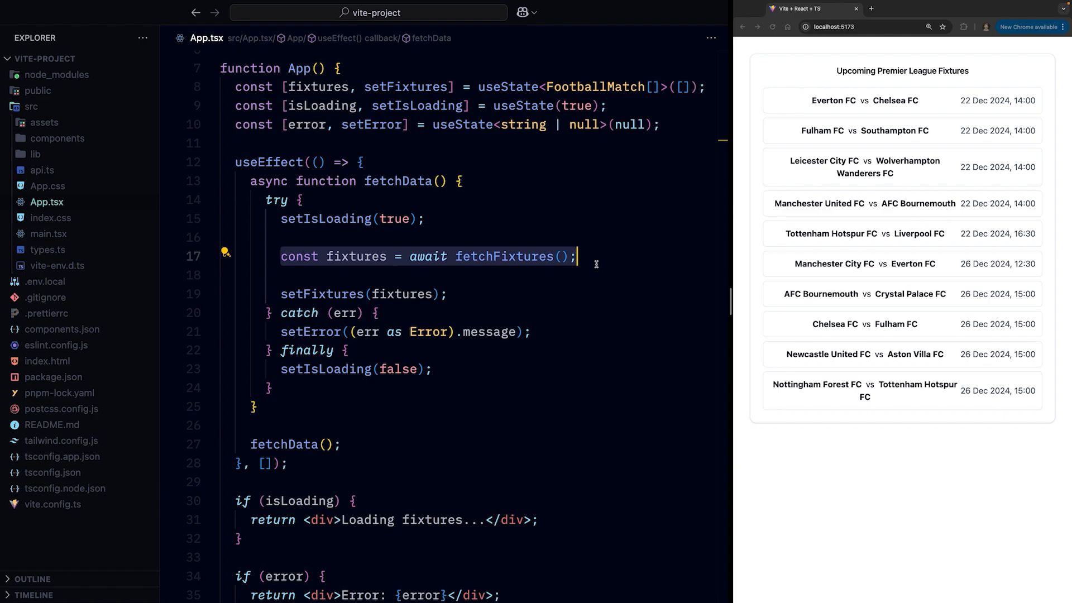
pyautogui.moveTo(584, 278)
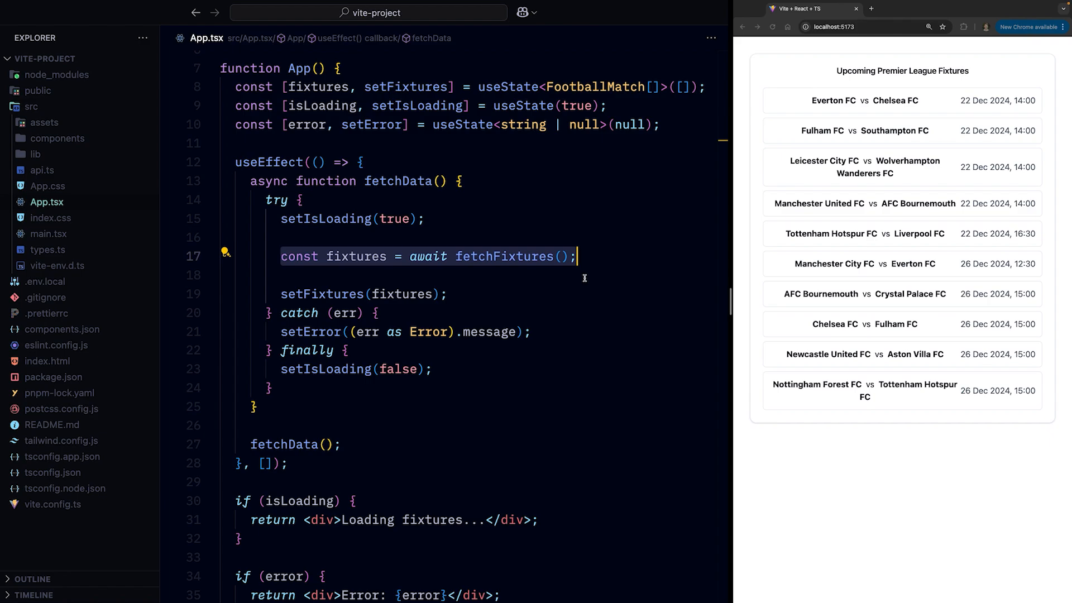
pyautogui.scroll(-3)
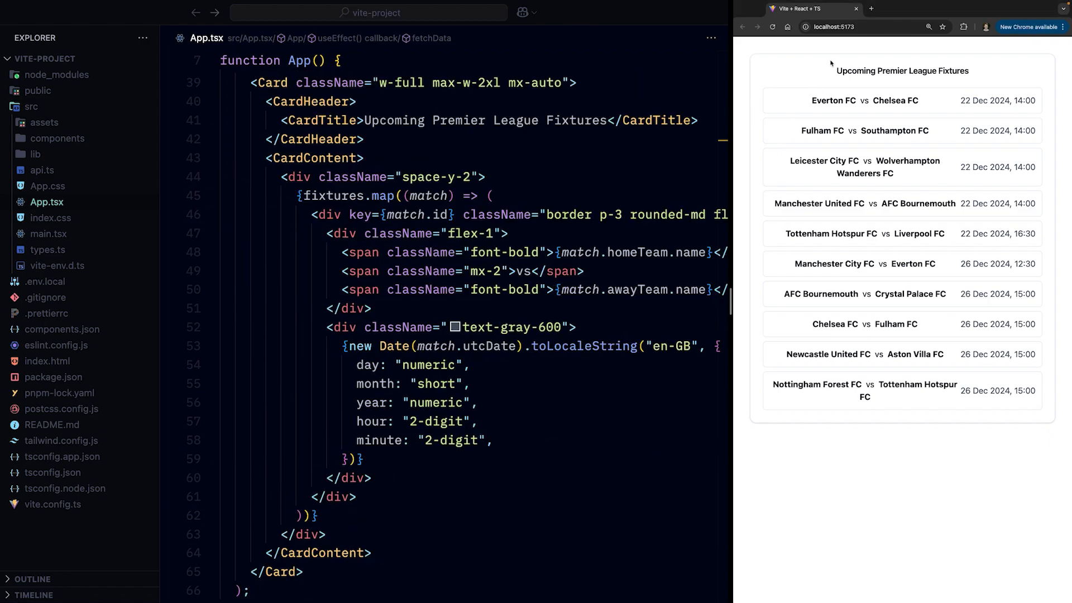
pyautogui.click(576, 327)
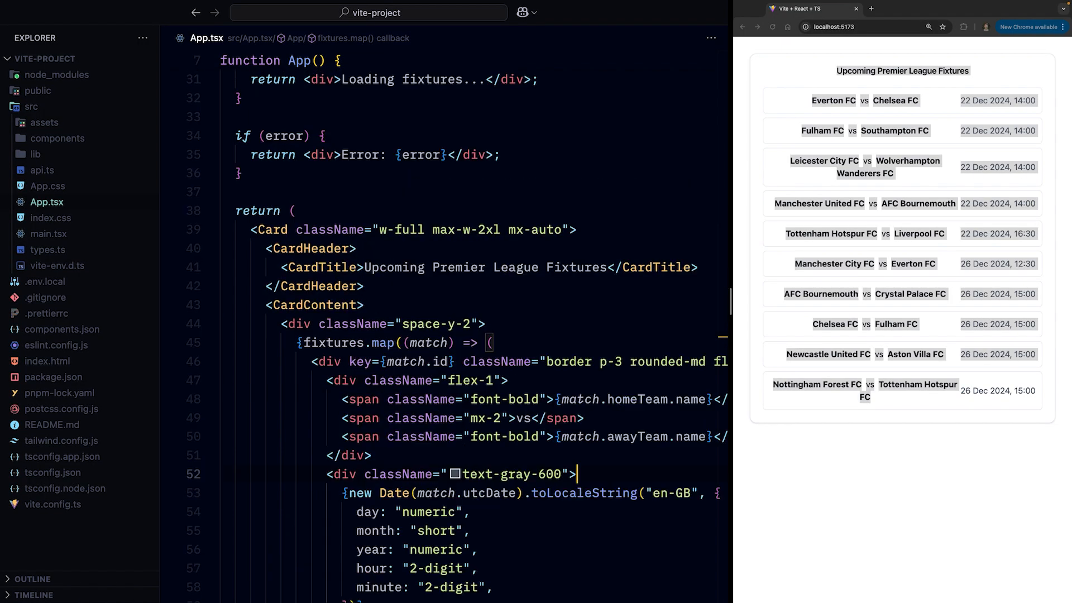
pyautogui.scroll(3)
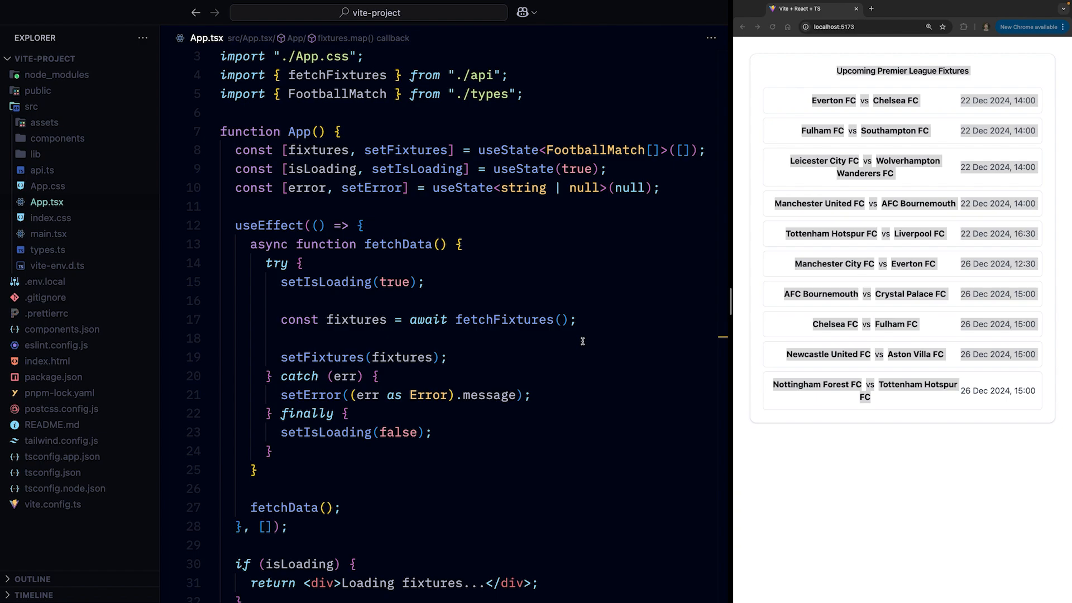
pyautogui.scroll(-3)
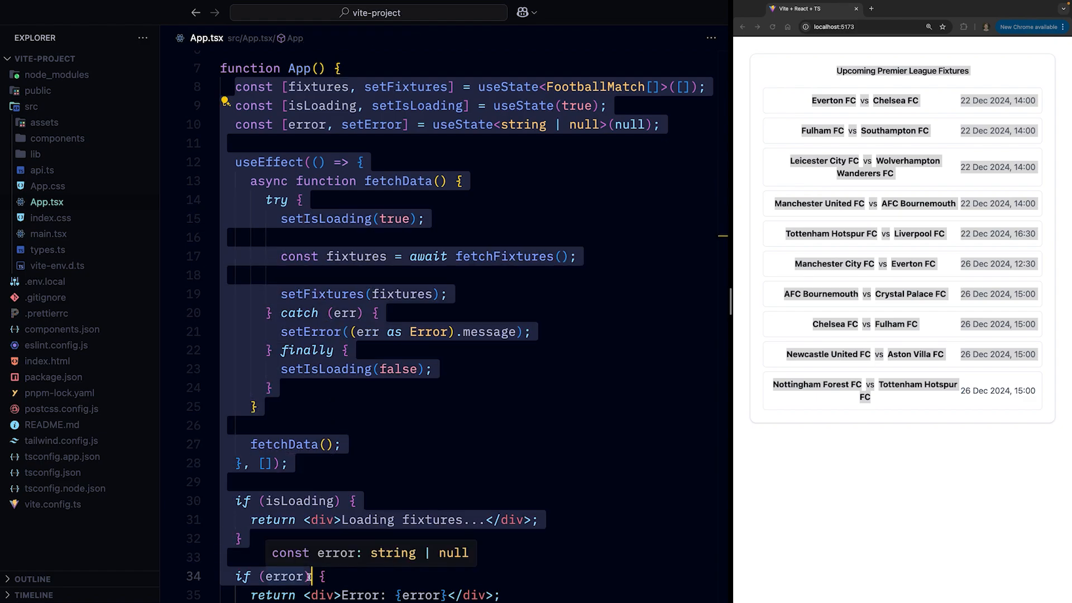
pyautogui.click(321, 105)
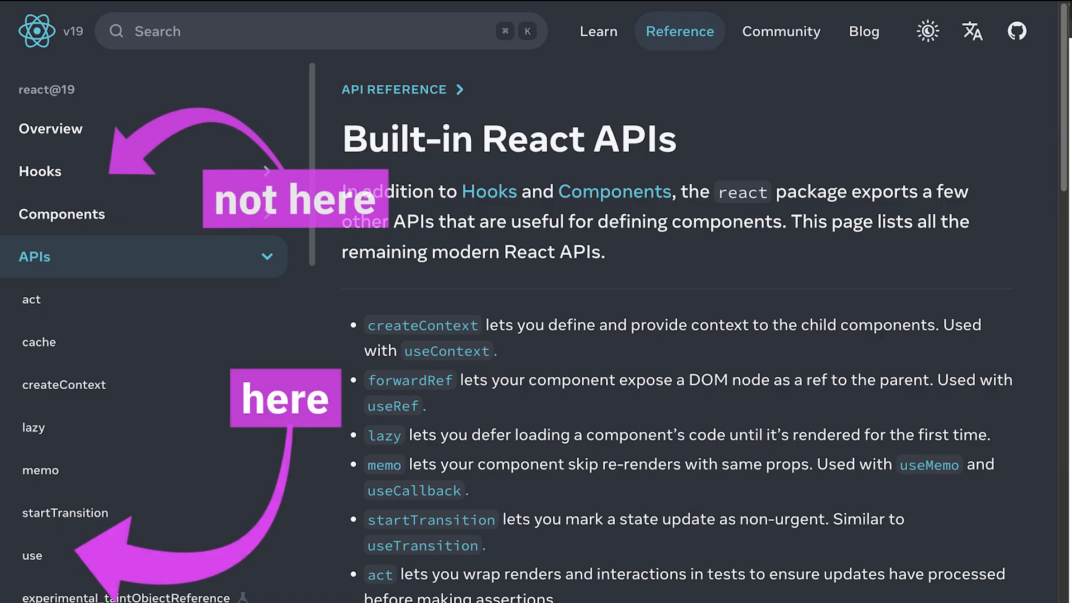
pyautogui.click(31, 555)
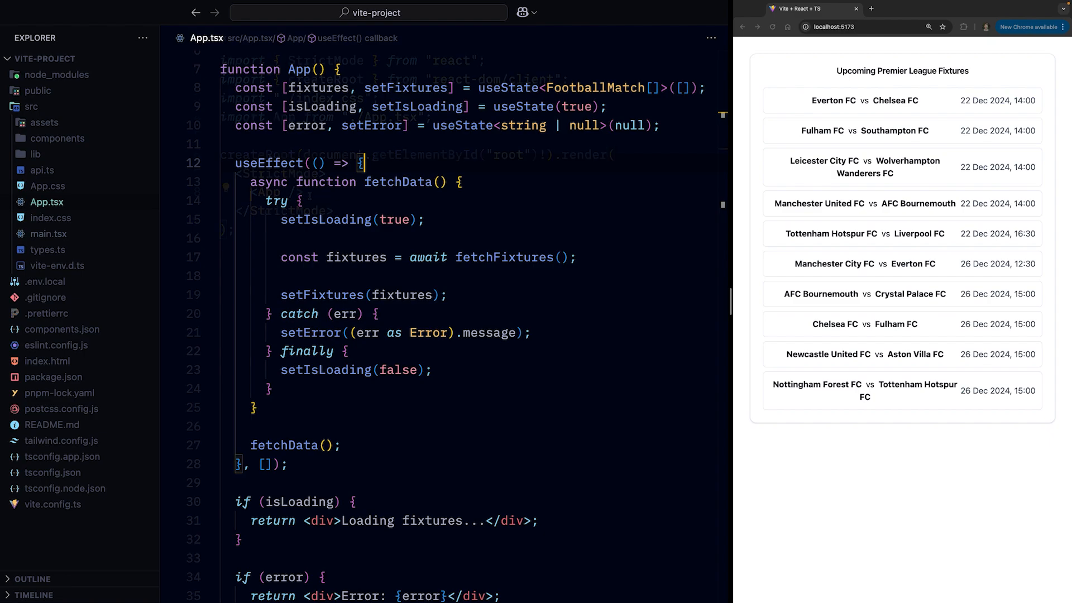
# - Check that main.tsx wraps App in ErrorBoundary and Suspense with a Loading fallback
pyautogui.click(48, 233)
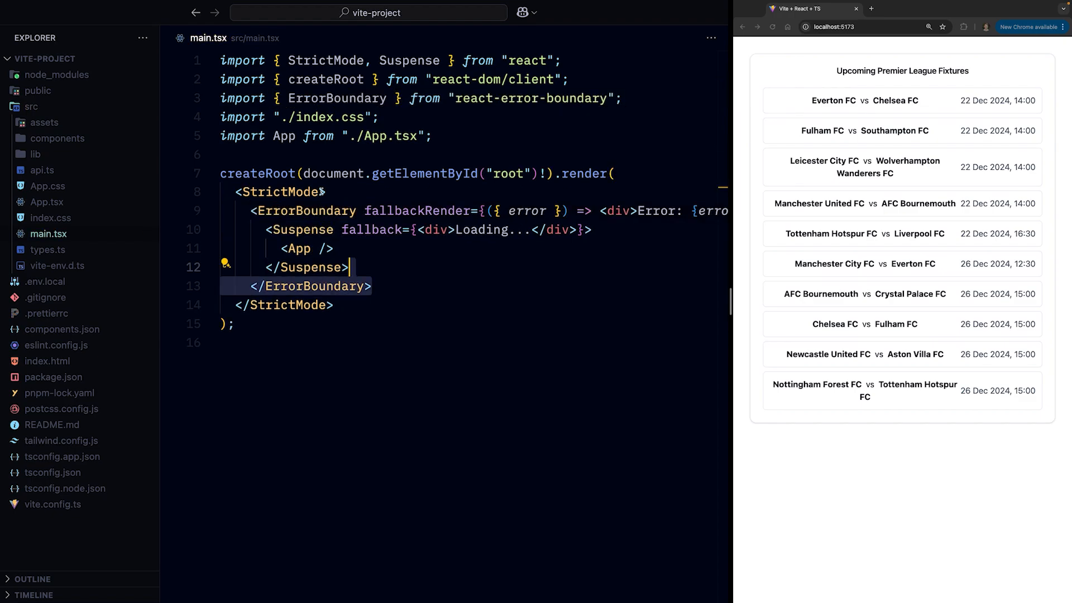
pyautogui.doubleClick(532, 99)
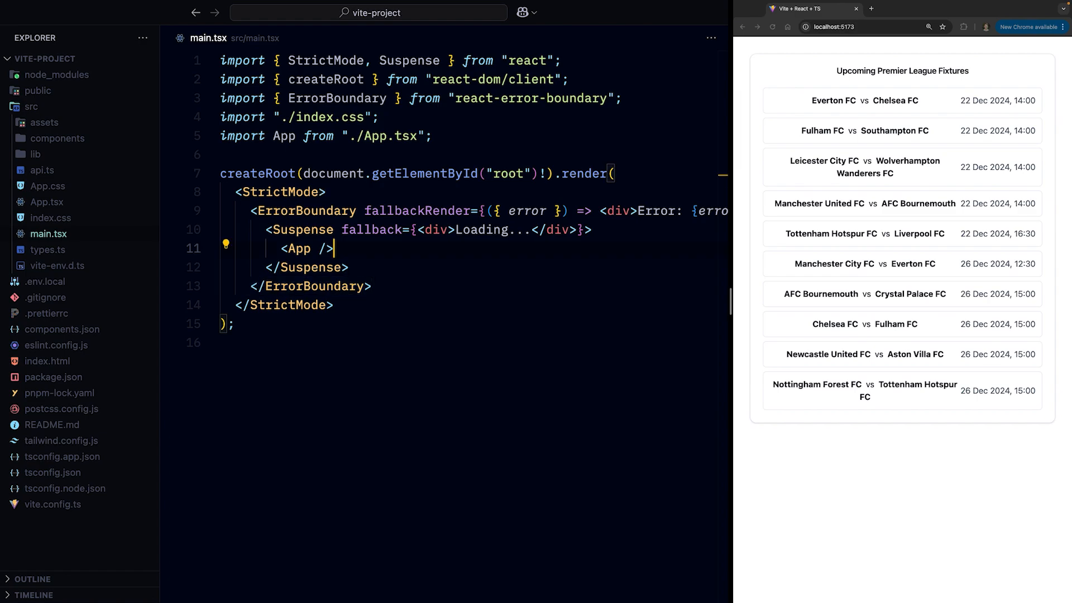
pyautogui.click(47, 202)
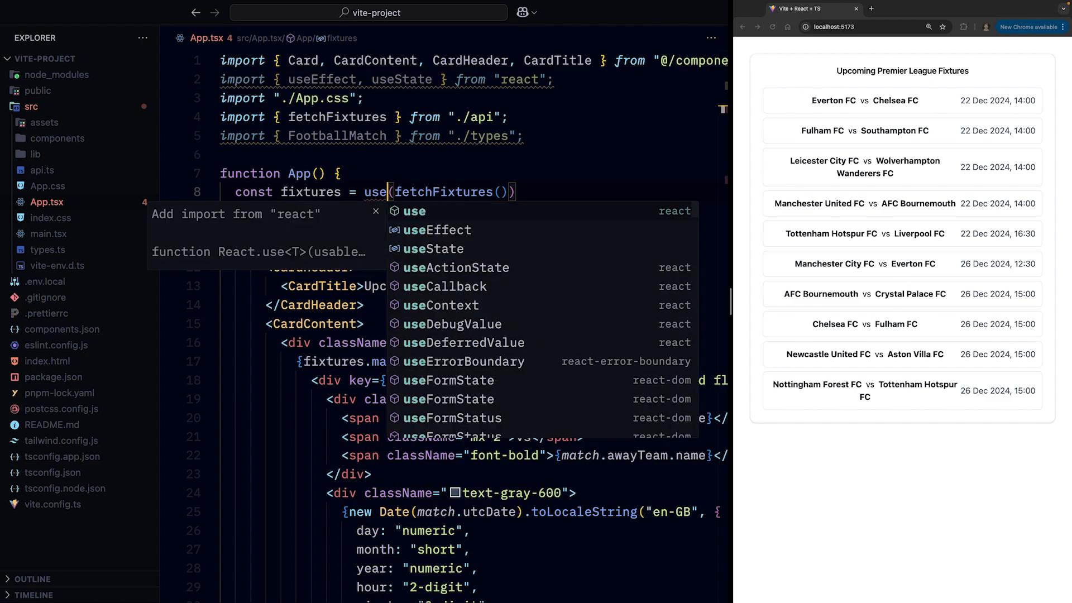
# - Assign fixtures from use(fetchFixtures()), accepting the use import from react
pyautogui.click(415, 211)
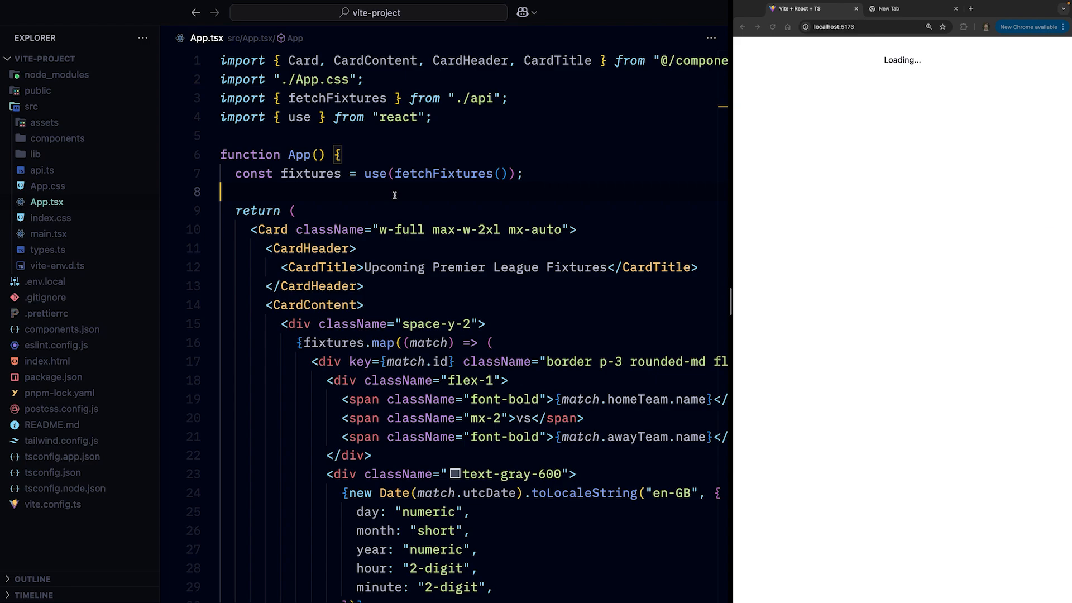
pyautogui.moveTo(925, 65)
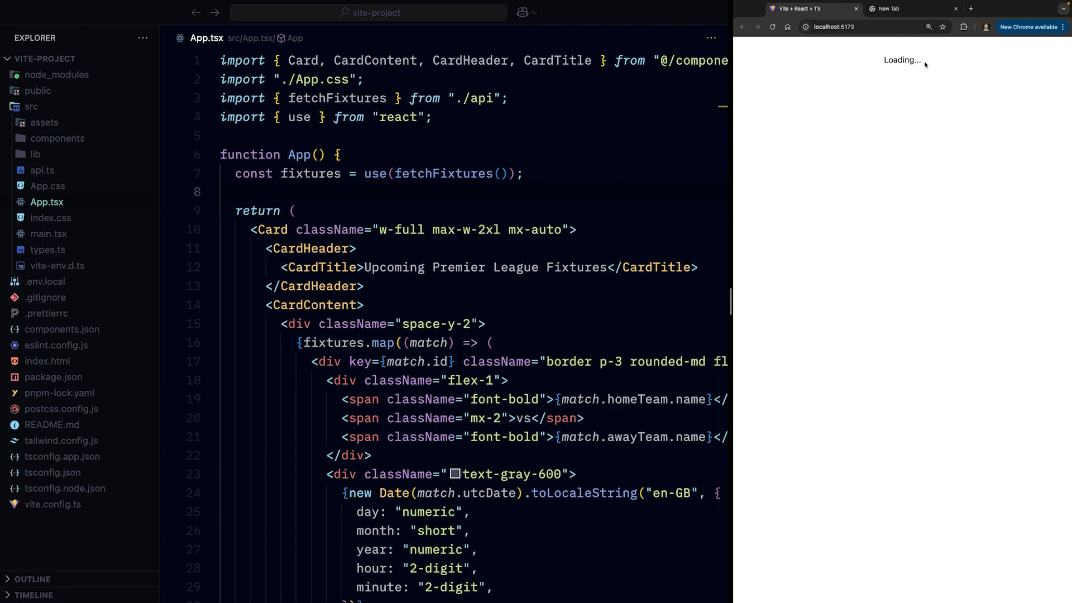
# - Inspect the endless 429 fixture requests in DevTools Network, then close the stuck tab
pyautogui.press('F12')
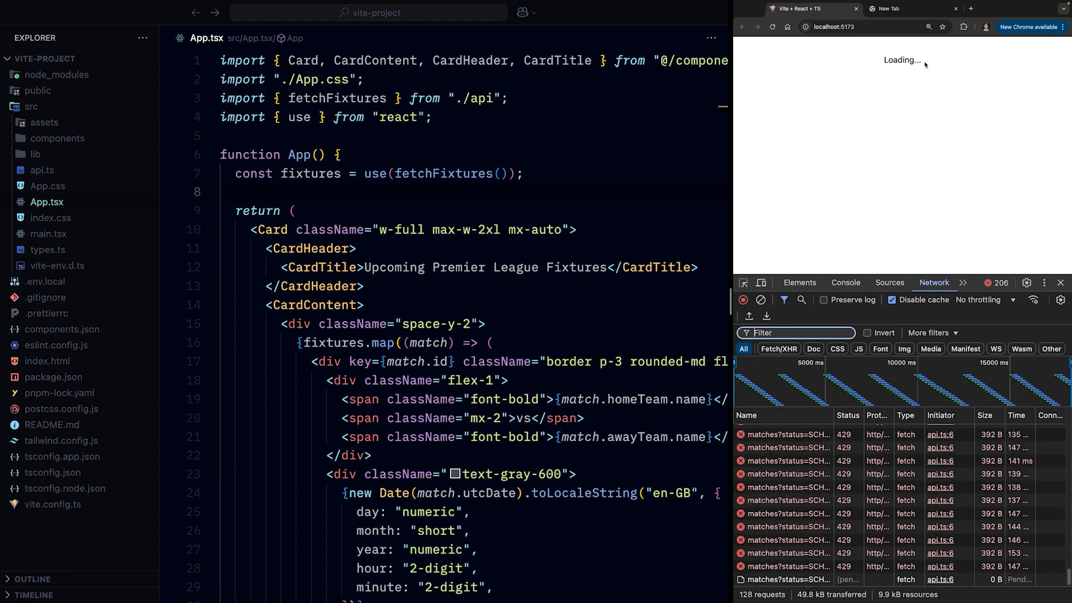
pyautogui.doubleClick(439, 174)
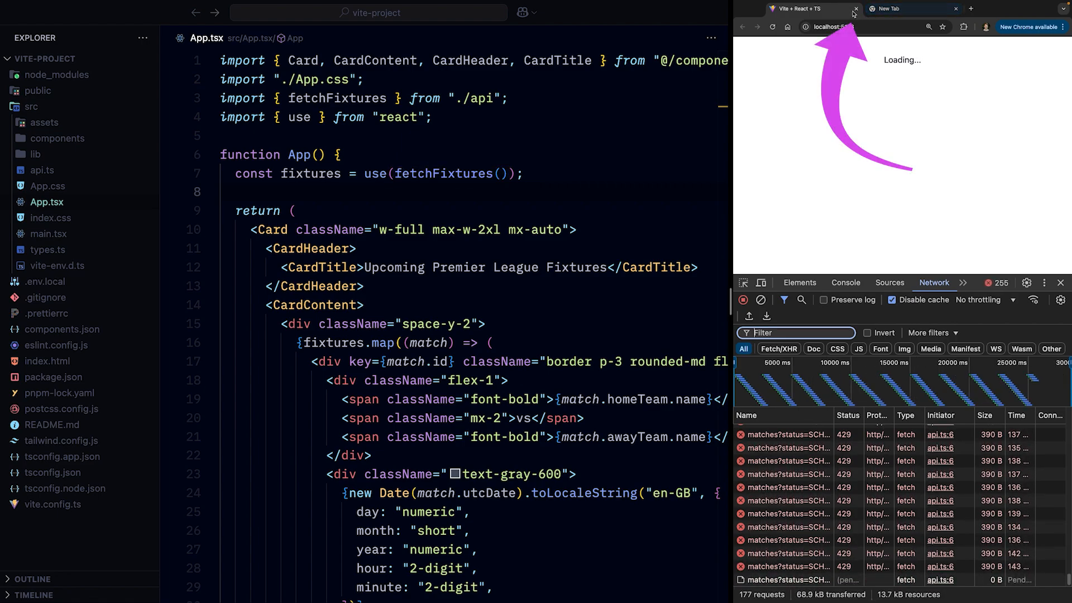
pyautogui.click(857, 8)
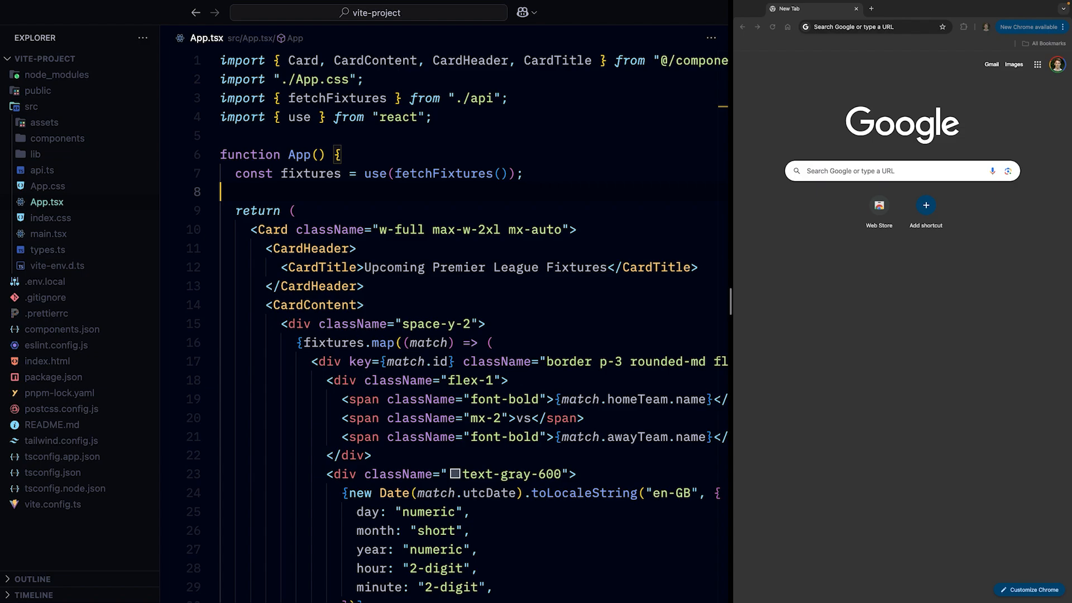
pyautogui.click(42, 169)
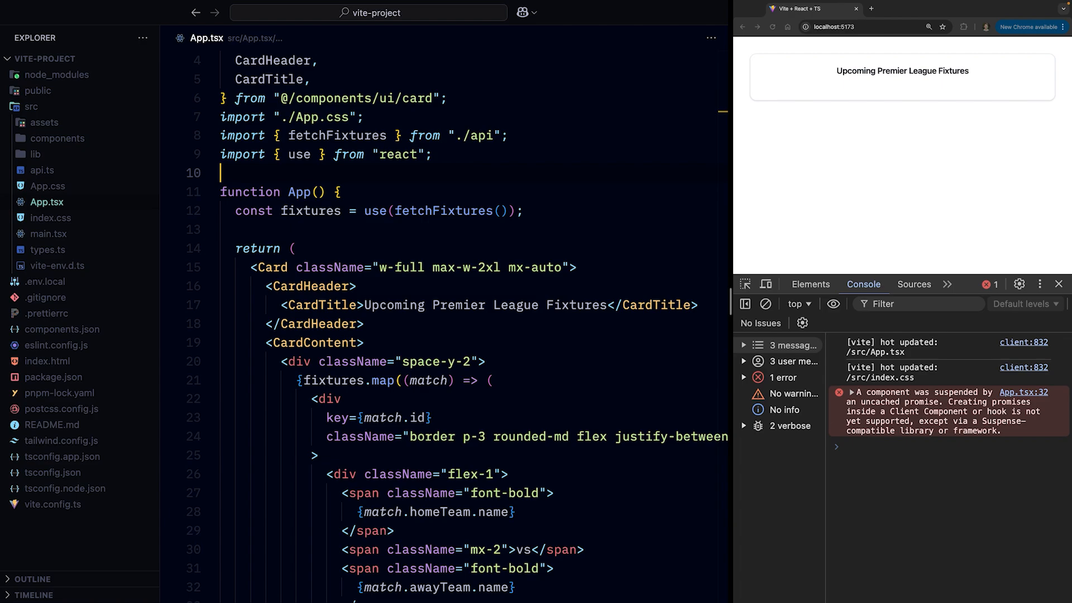
# - Declare promiseCache as Map<string, Promise<unknown>> and useQuery({ fn, key }) starting the cache-miss check
pyautogui.write('const promiseCache = new Map<string, Promise<unknown>>();')
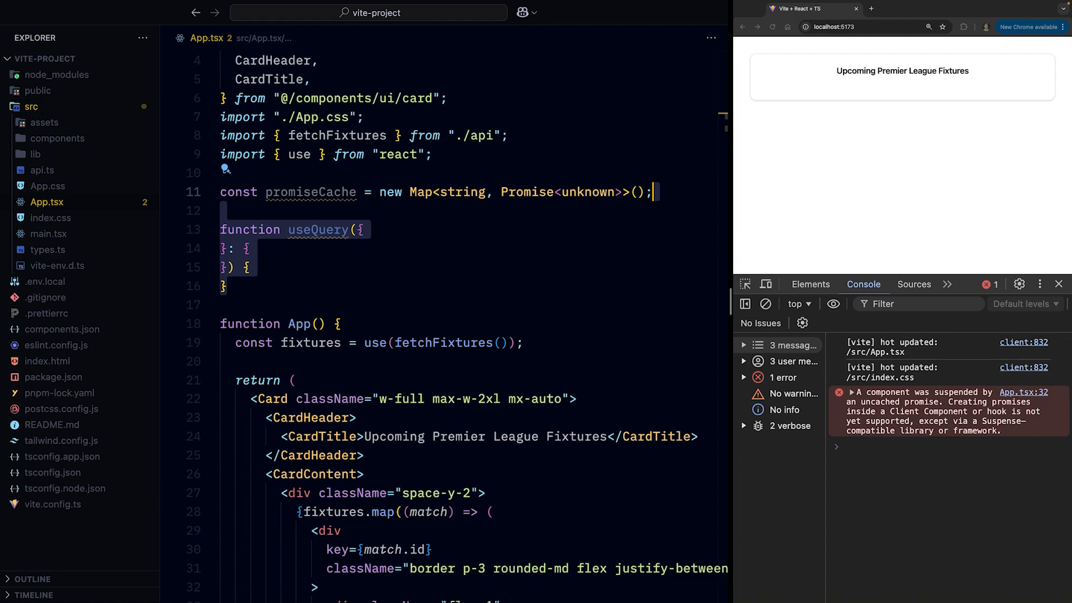
pyautogui.write('fn: () => Promise<unknown>;')
pyautogui.write('key: string;')
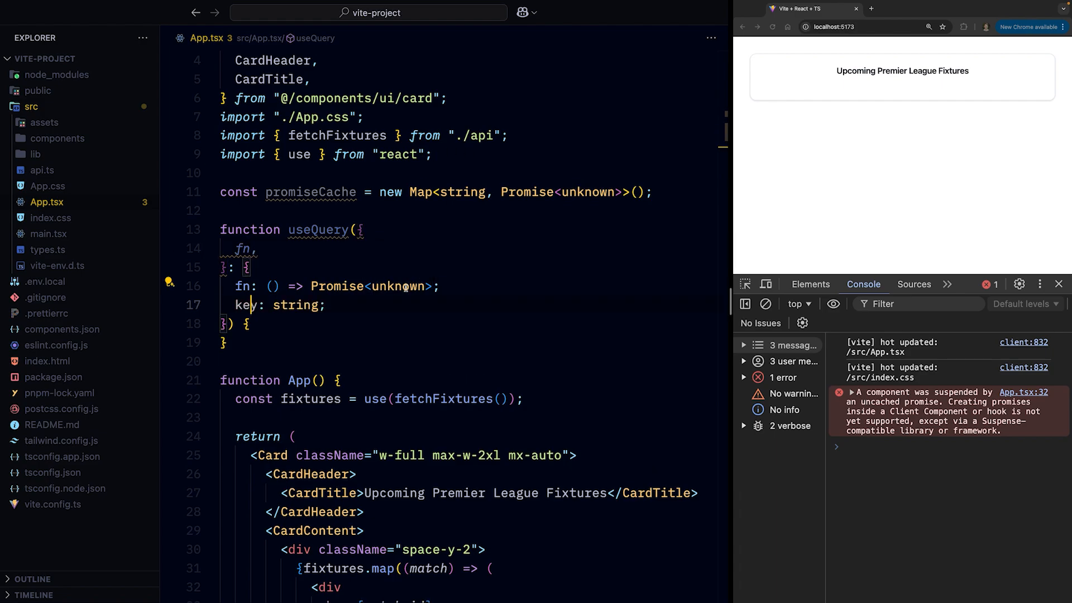
pyautogui.write('key,')
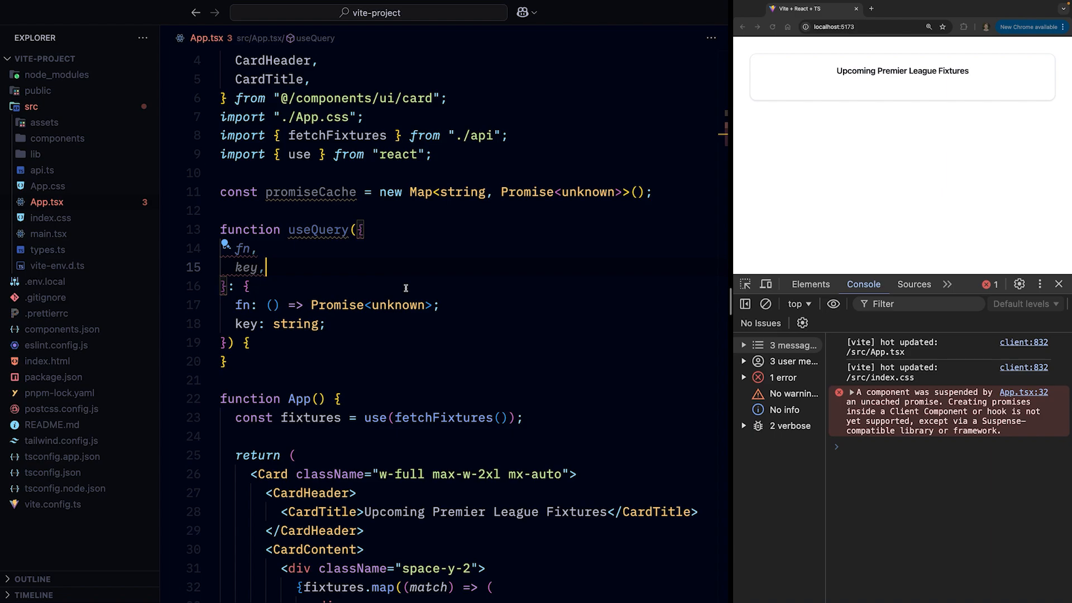
pyautogui.write('if (!promiseCache.has(key)) {')
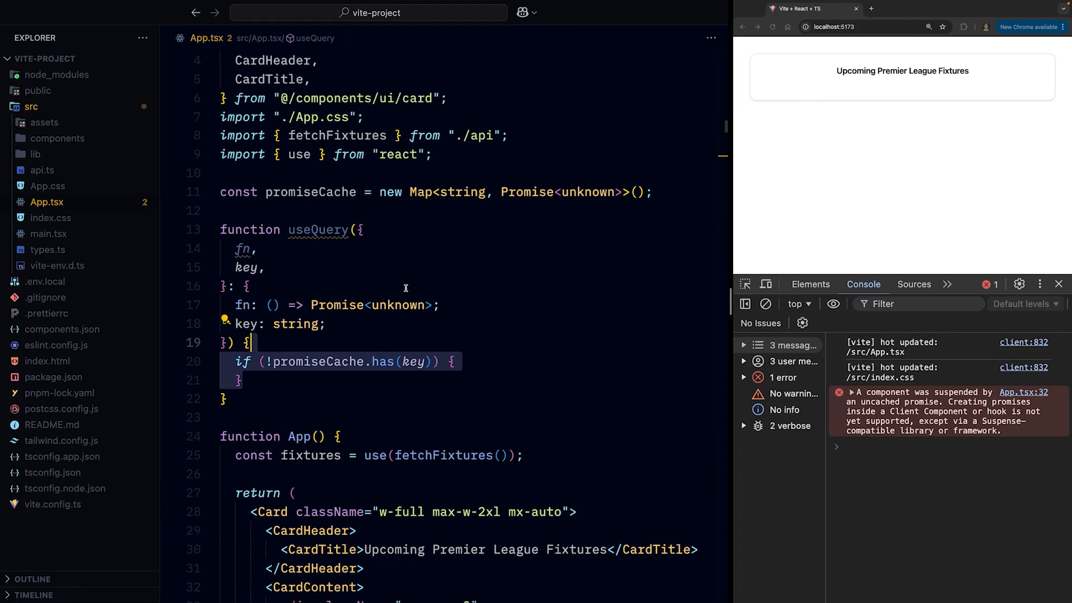
# - Set fn() in promiseCache on a miss and read it back cast as Promise<unknown> for use
pyautogui.write('promiseCache.set(key, fn());')
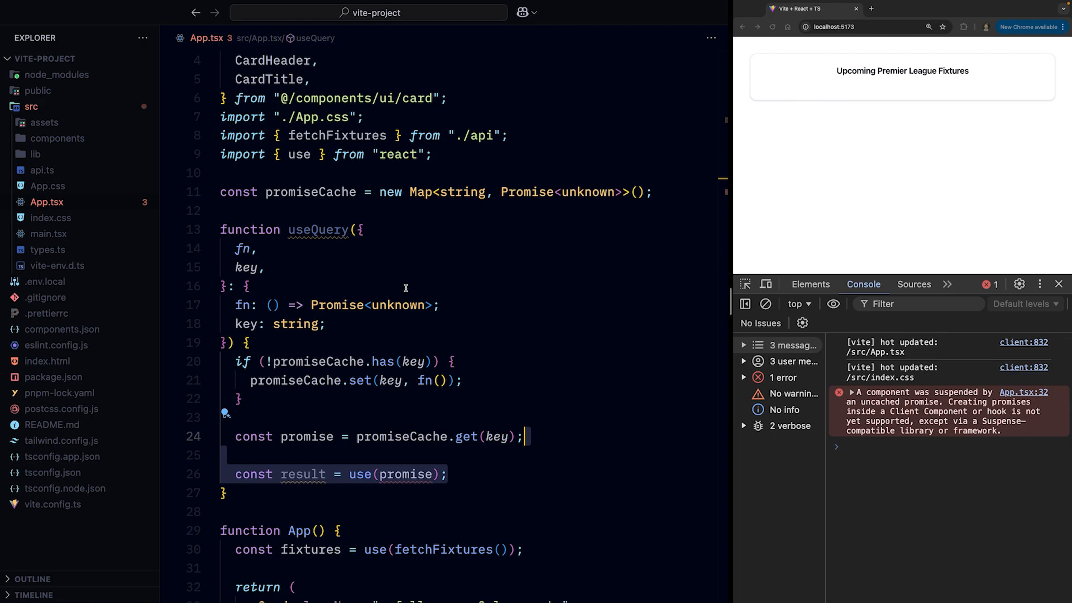
pyautogui.moveTo(390, 462)
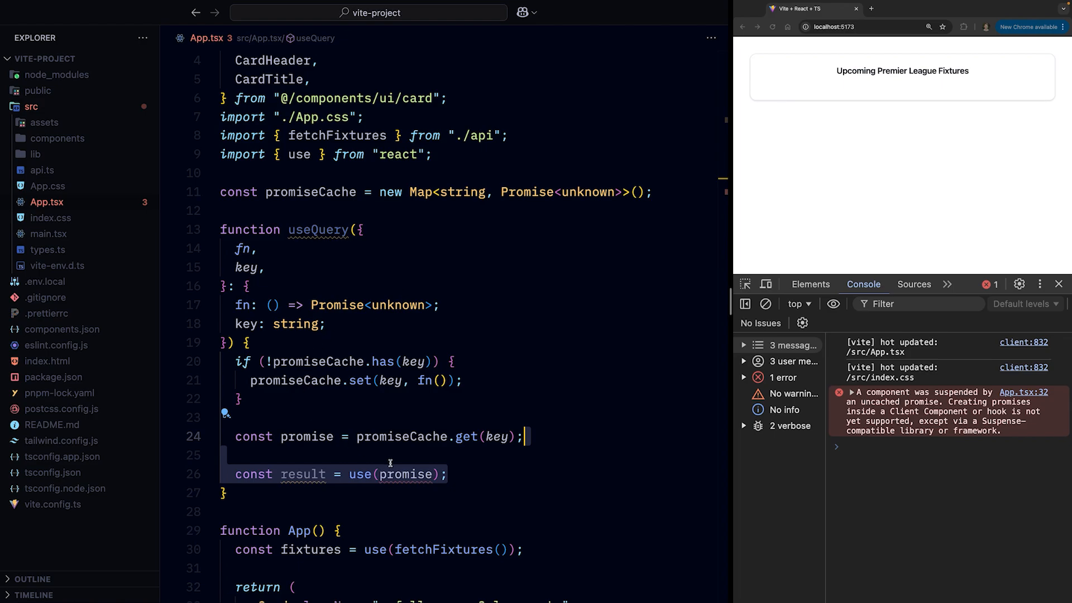
pyautogui.moveTo(362, 474)
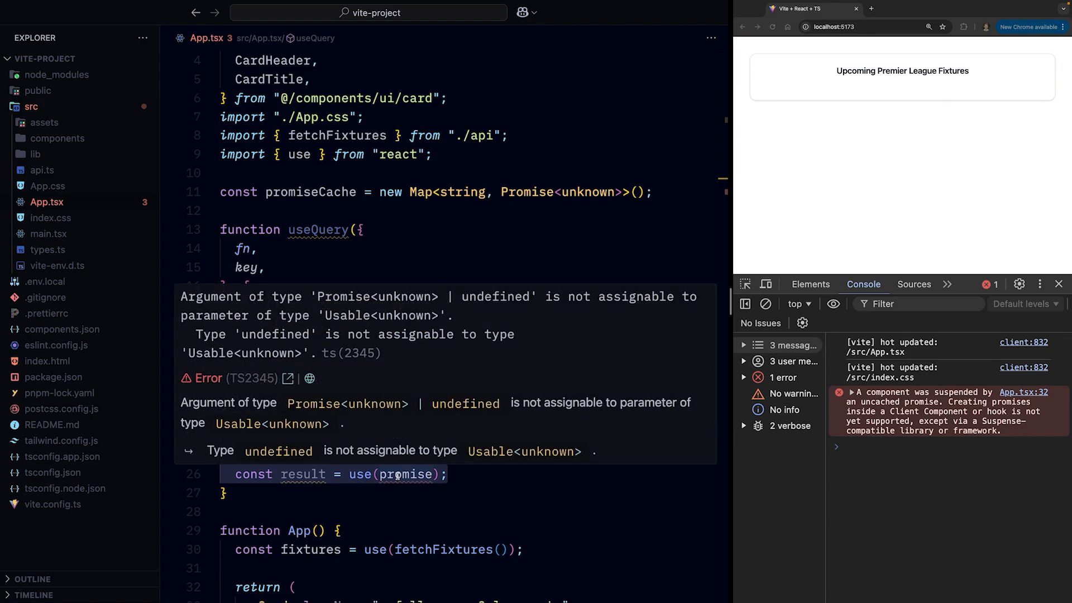
pyautogui.doubleClick(275, 334)
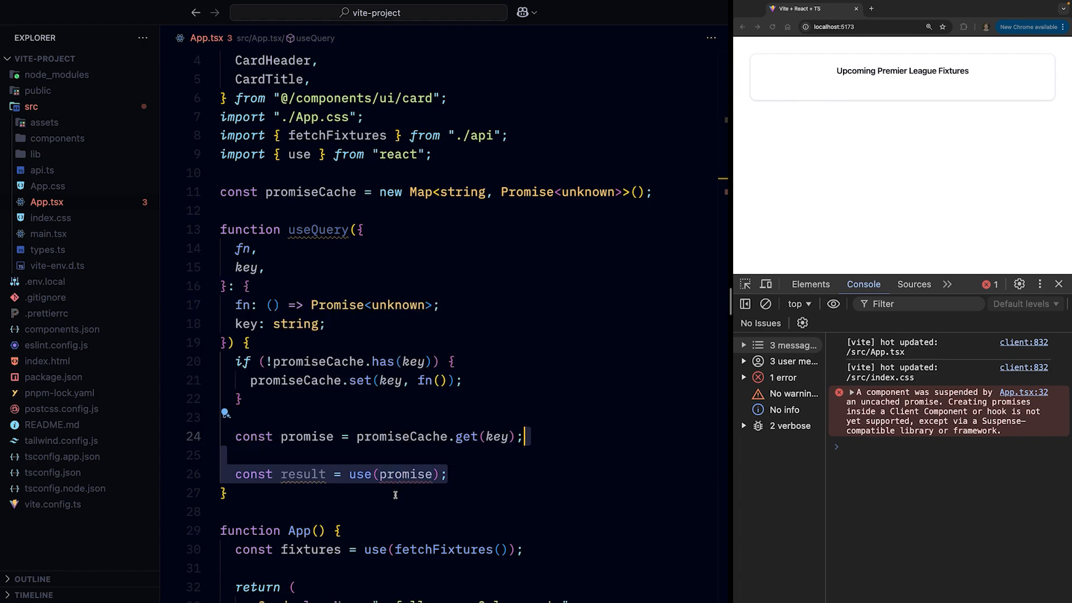
pyautogui.write('as Promise<unknown>')
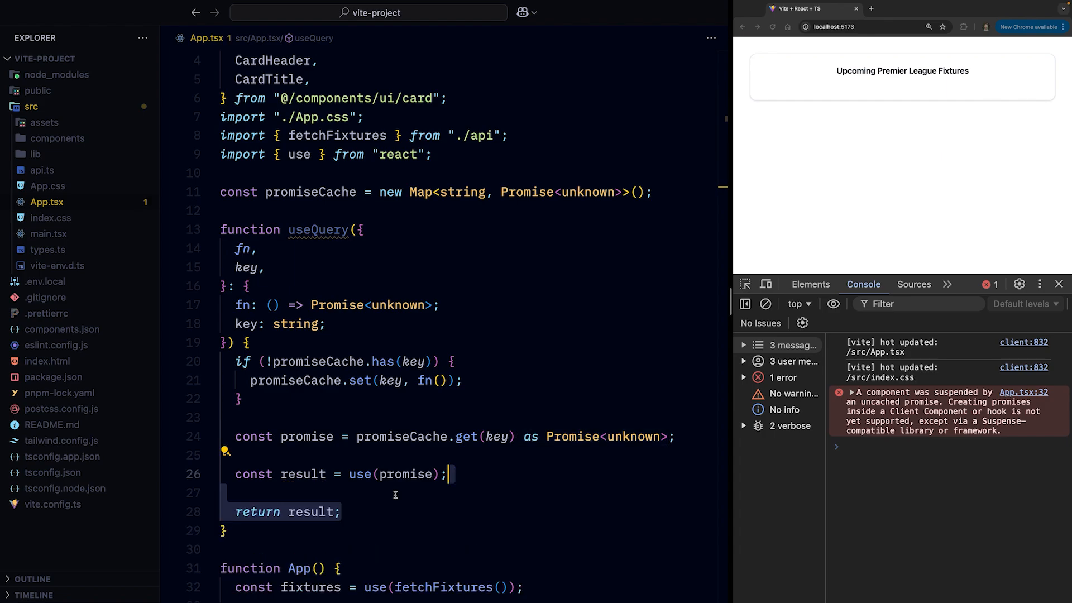
# - Make useQuery generic over T and call it in App with fetchFixtures under key "fixtures"
pyautogui.scroll(-3)
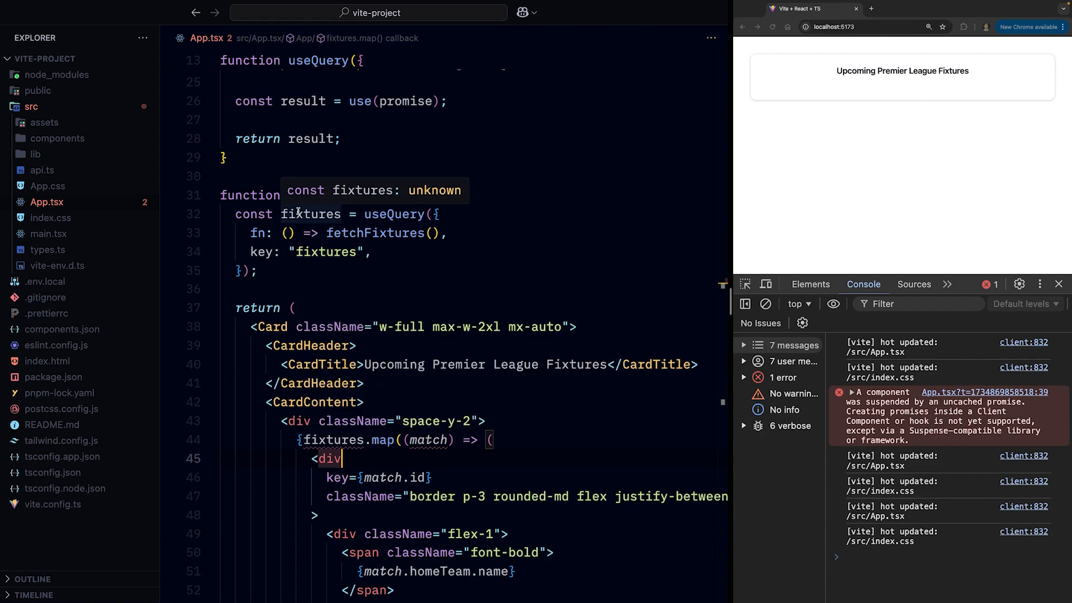
pyautogui.scroll(3)
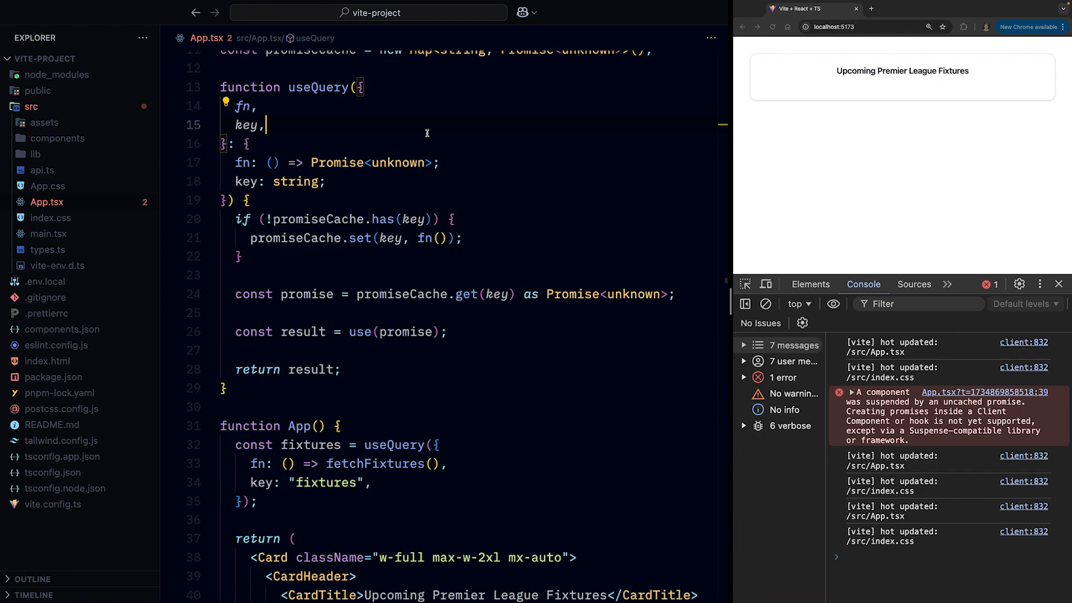
pyautogui.write('T')
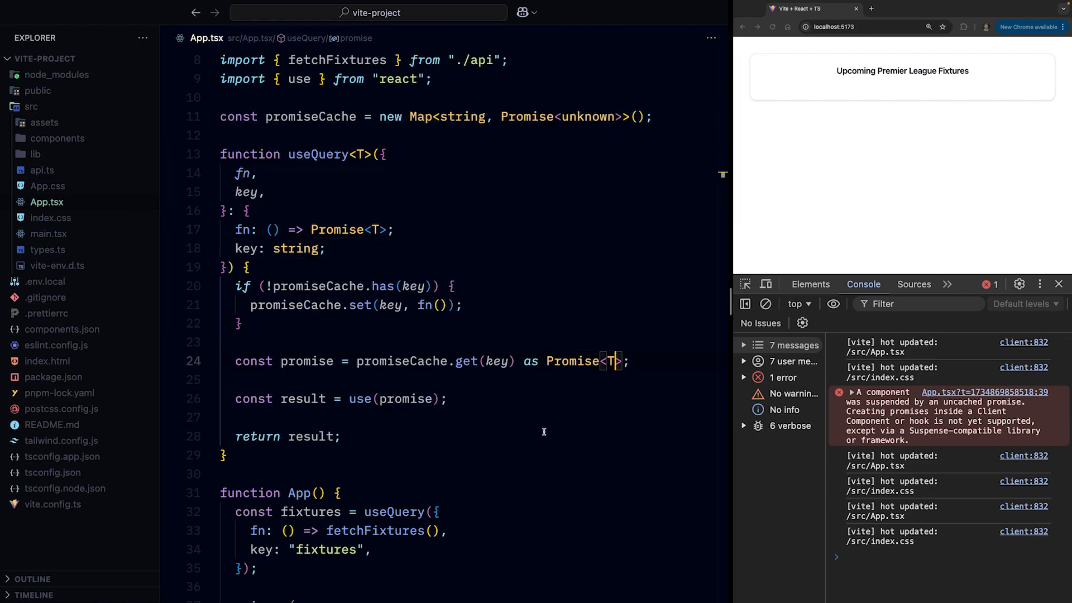
pyautogui.scroll(-3)
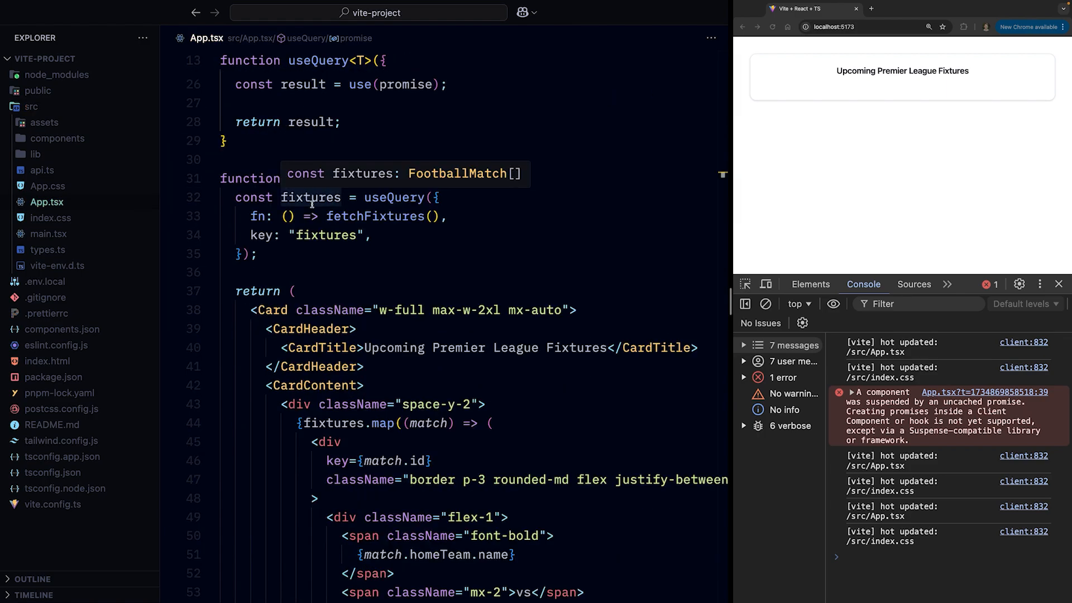
pyautogui.moveTo(325, 272)
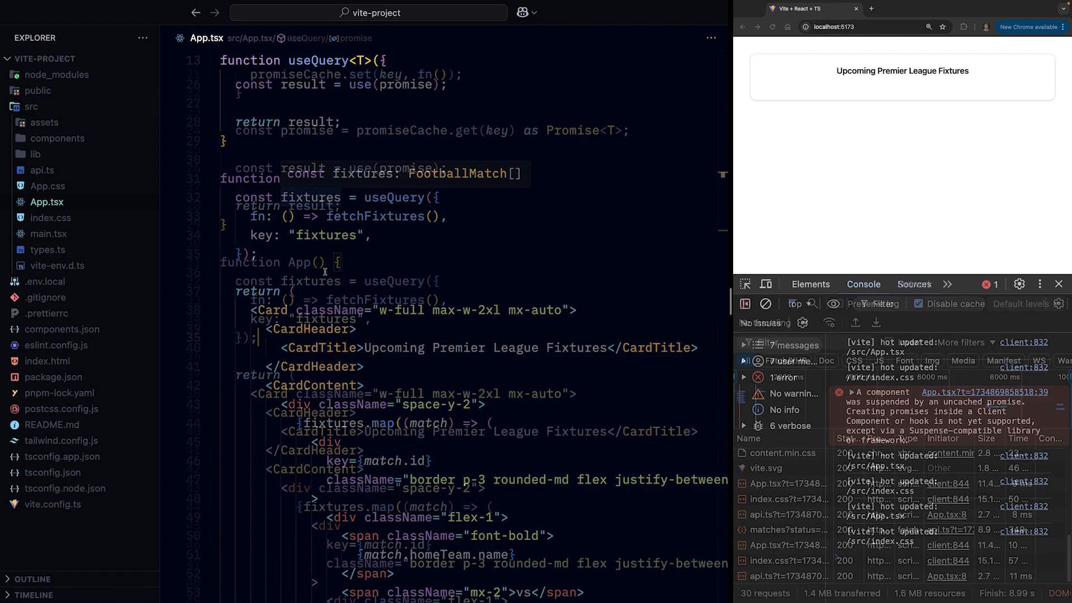
pyautogui.click(915, 285)
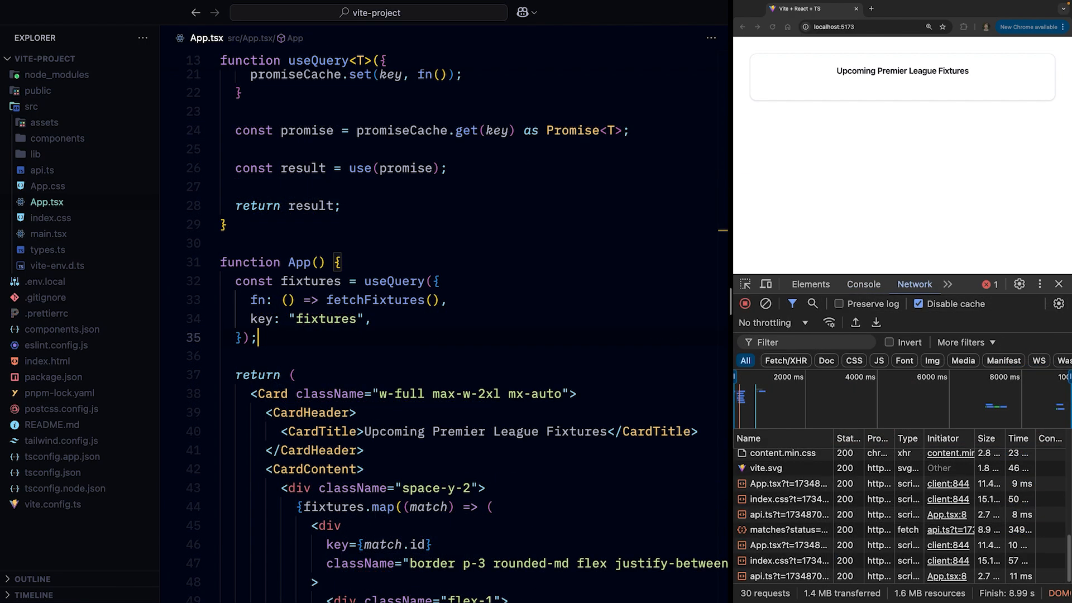
# - Inspect fetchFixtures and its football-api URL in api.ts
pyautogui.click(42, 169)
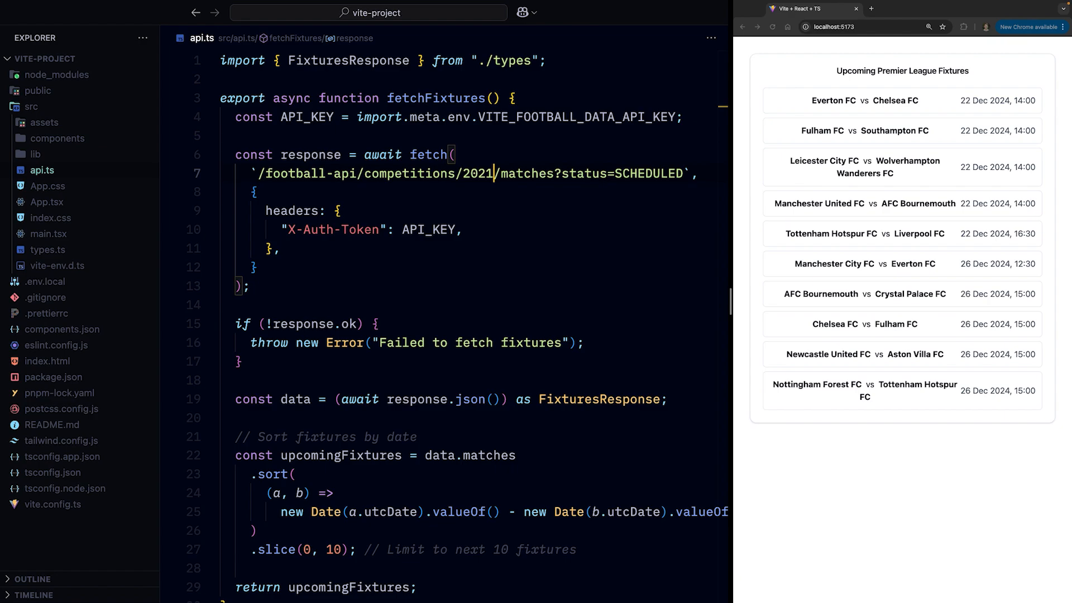
pyautogui.write('fdasfsa')
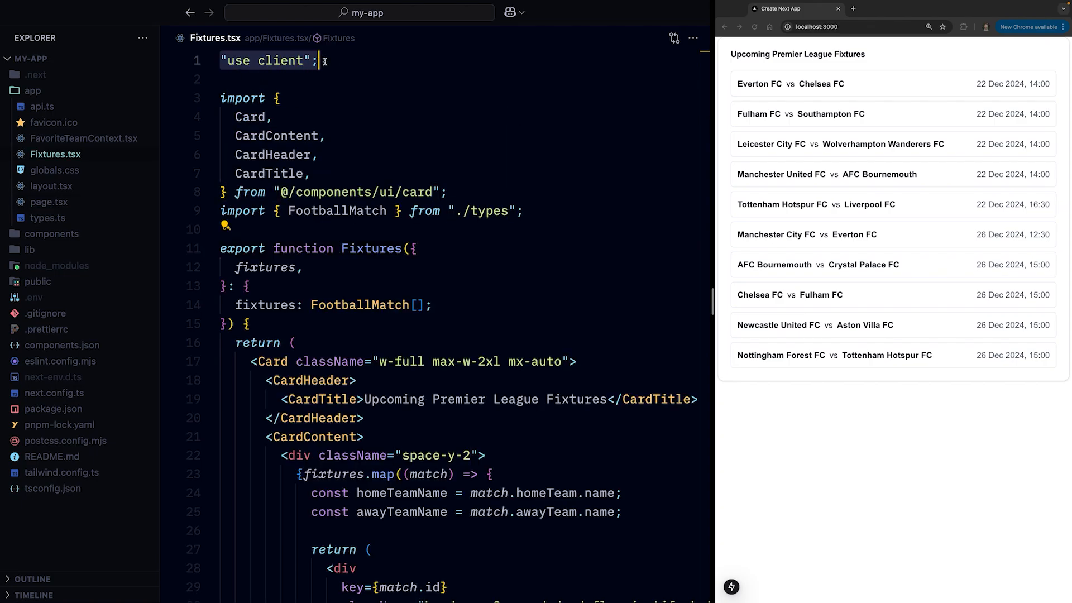
# - Rename the prop to fixturesPromise typed Promise<FootballMatch[]>, unwrap it with use, and move to page.tsx
pyautogui.click(345, 400)
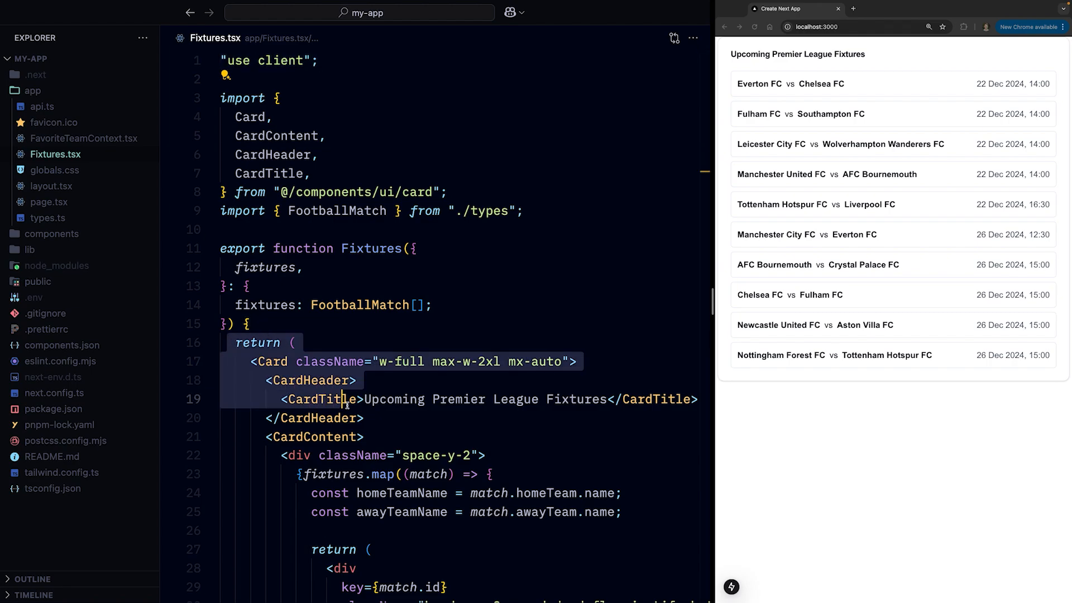
pyautogui.click(293, 343)
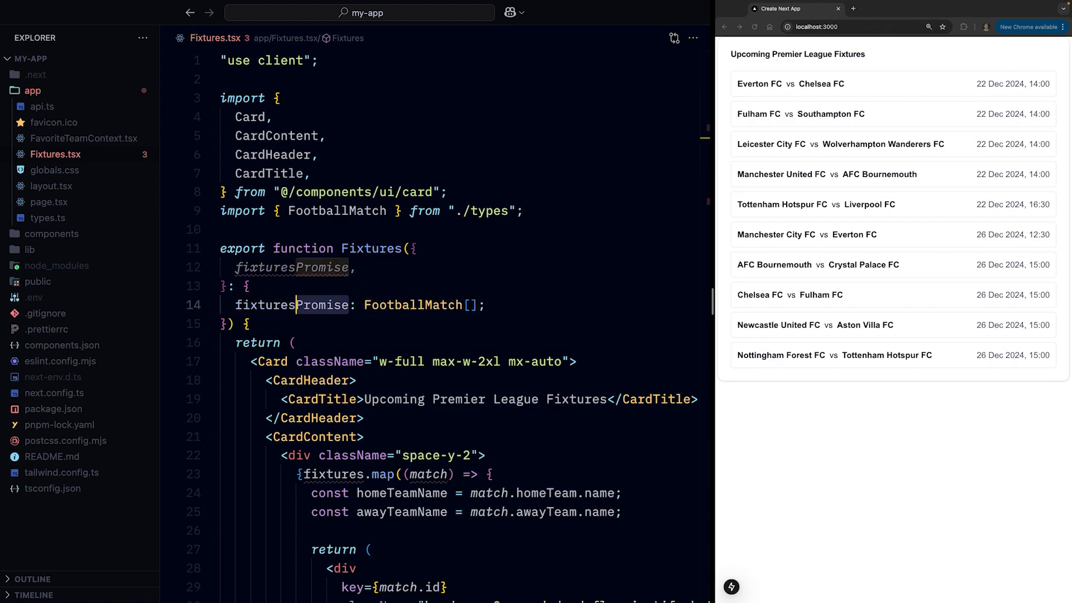
pyautogui.write('Promise<FootballMatch[]>')
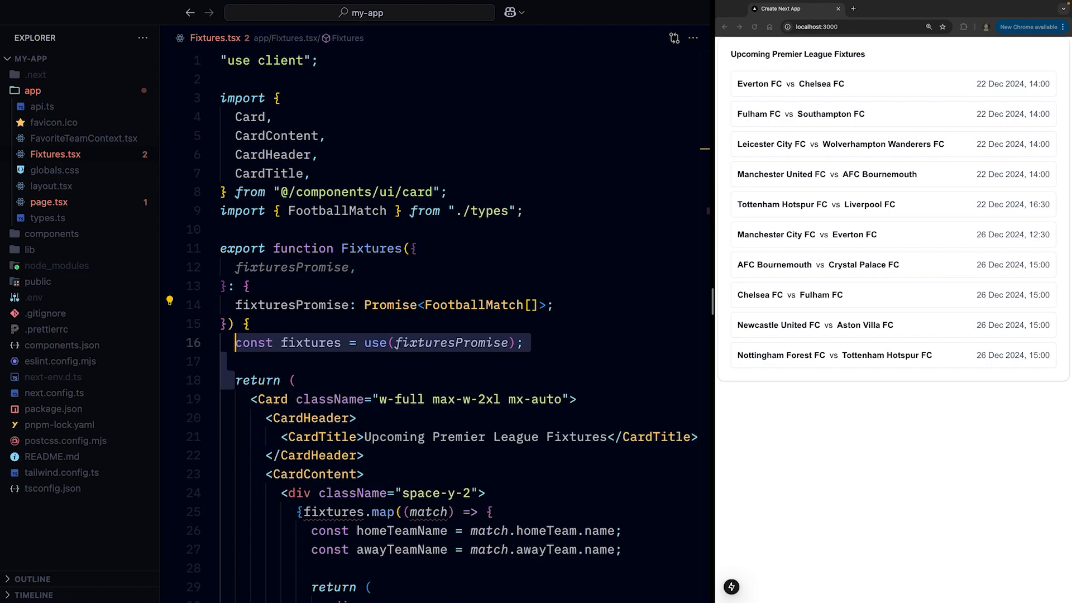
pyautogui.write('import { use } from "react";')
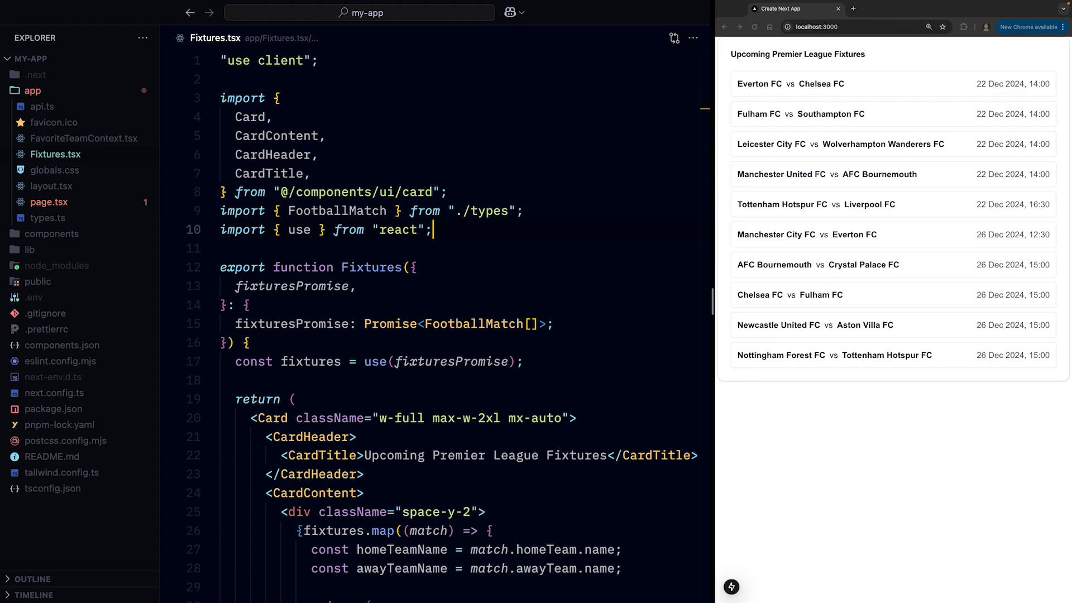
pyautogui.click(48, 202)
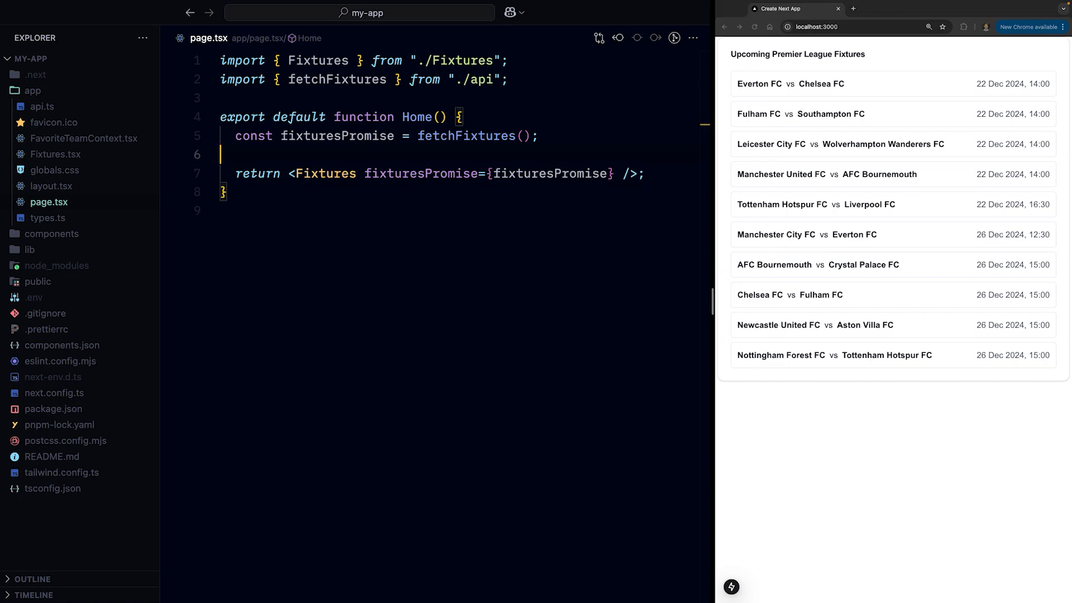
# - Pass fetchFixtures() as fixturesPromise and wrap Fixtures in Suspense fallback "Loading..." under an h1 My page
pyautogui.click(254, 135)
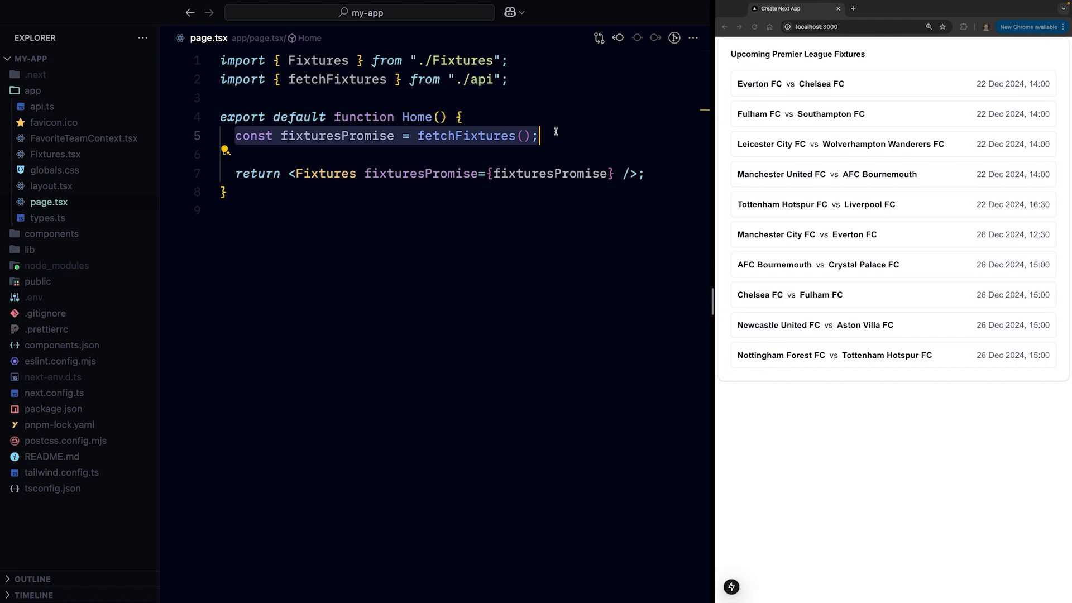
pyautogui.click(364, 173)
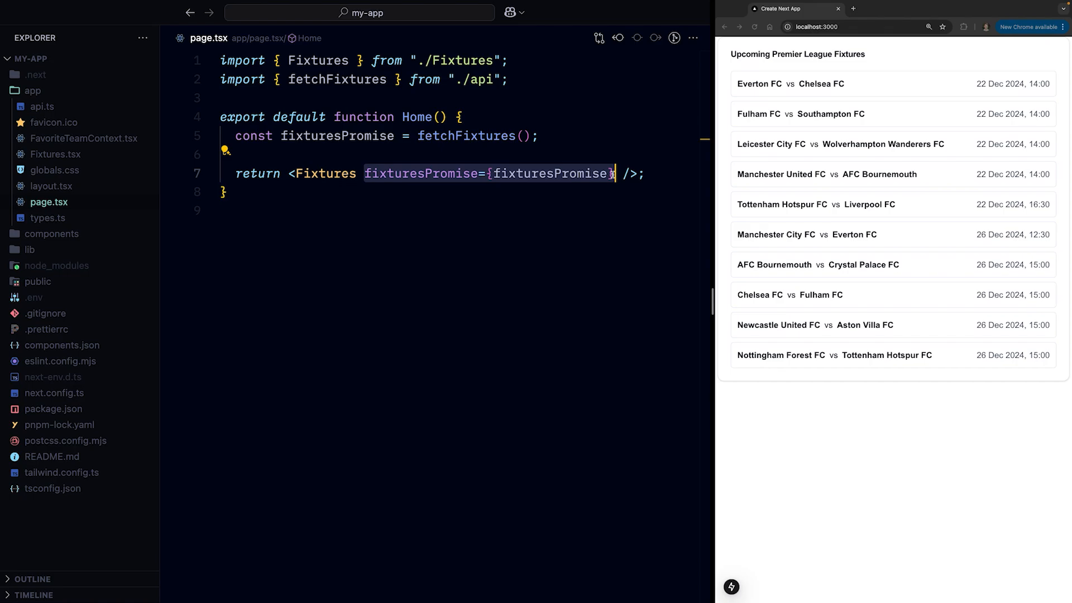
pyautogui.moveTo(324, 173)
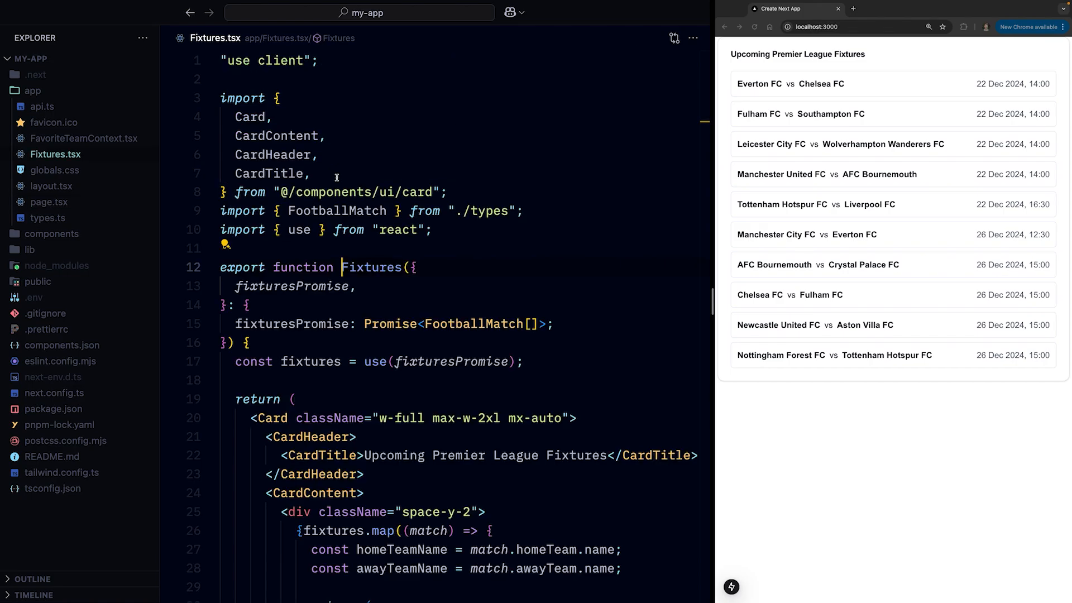
pyautogui.scroll(-3)
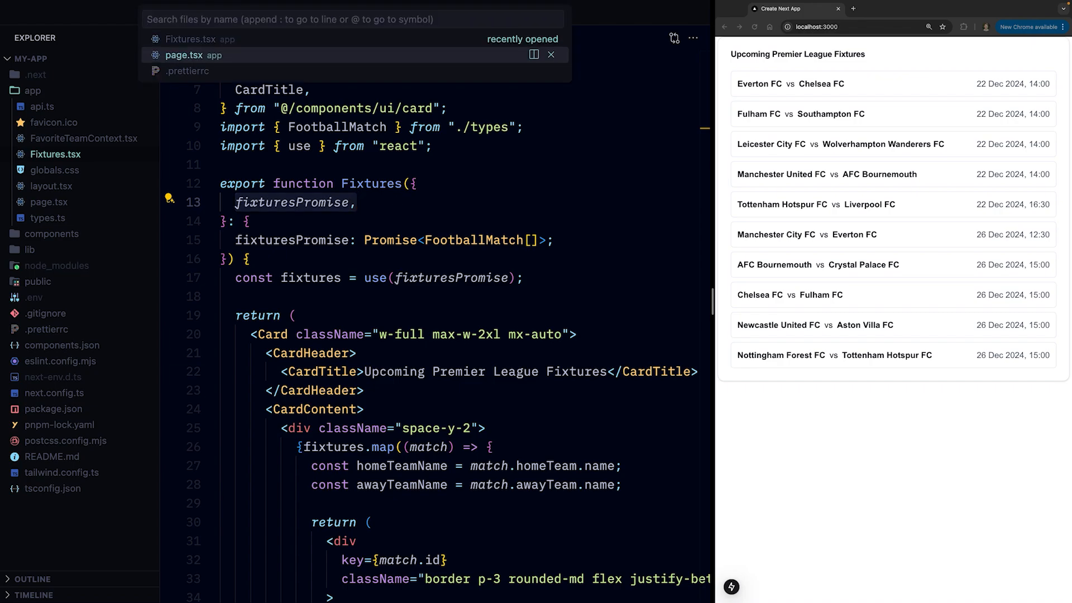
pyautogui.click(186, 56)
pyautogui.write('<h1>My page</h1>')
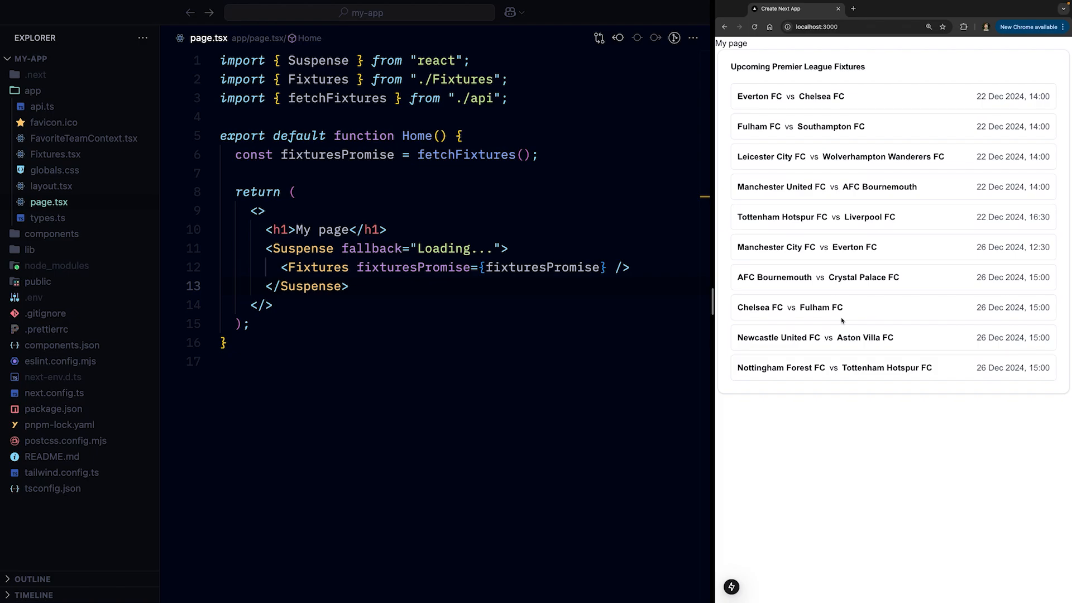
# - Make Fixtures async with const fixtures = await fetchFixtures(), dropping the props
pyautogui.click(55, 154)
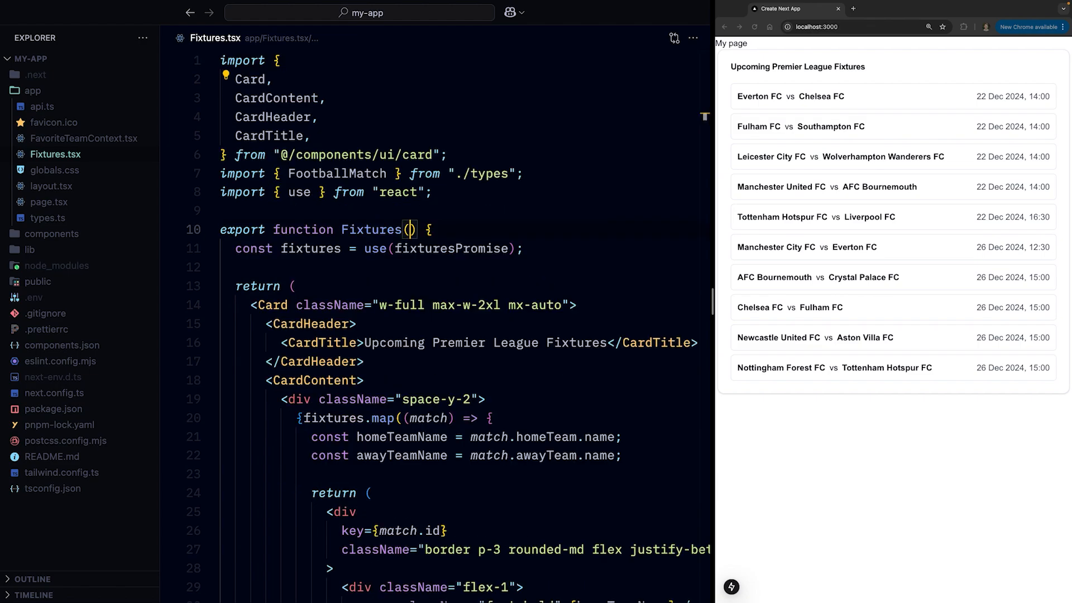
pyautogui.write('async')
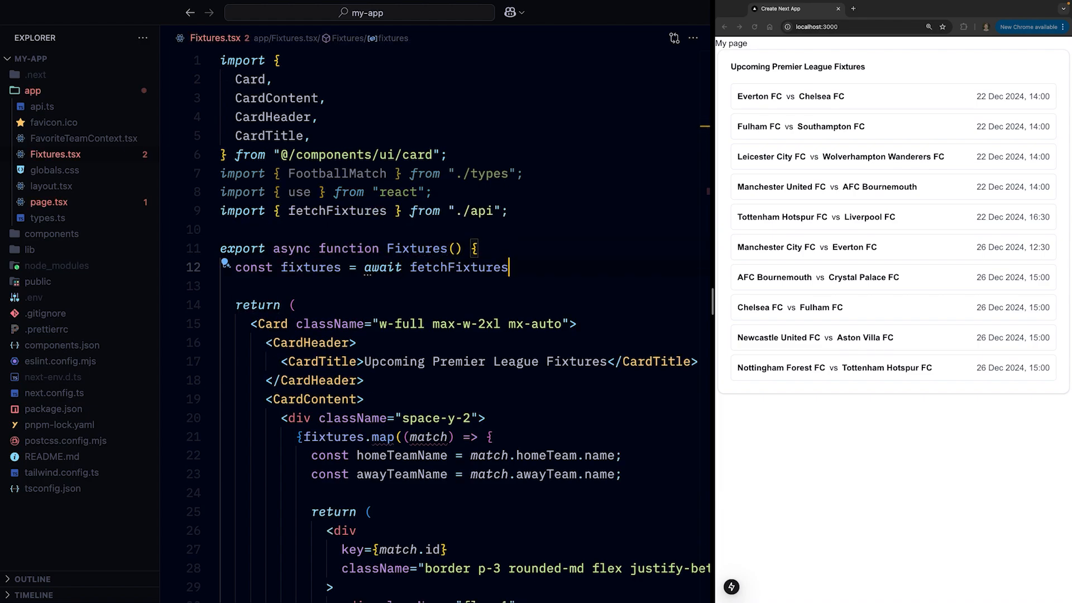
pyautogui.write('();')
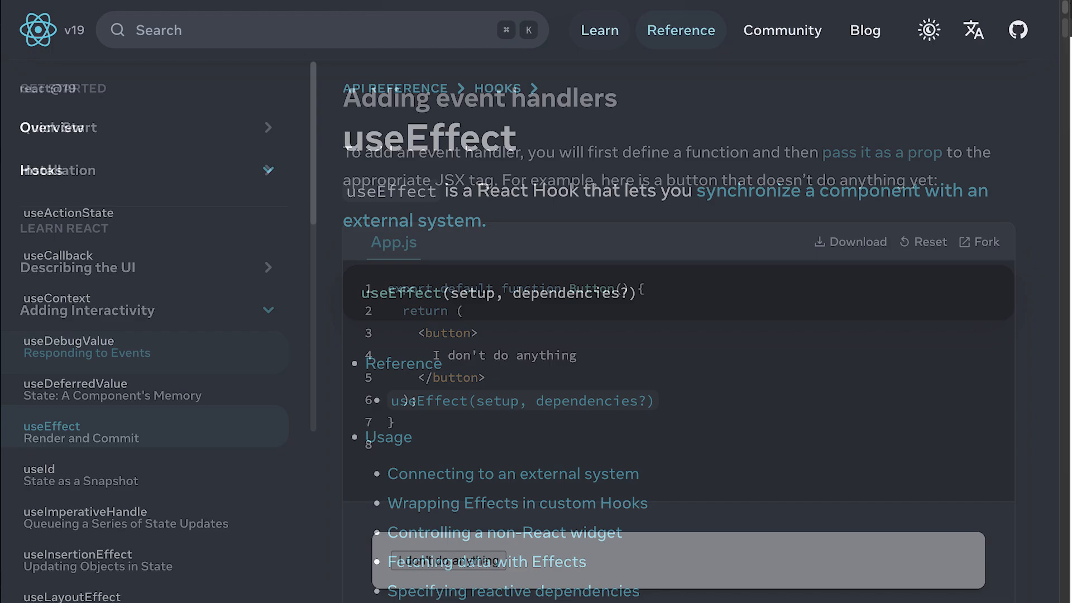
# - Bring up the useEffect hook reference page on react.dev
pyautogui.click(598, 30)
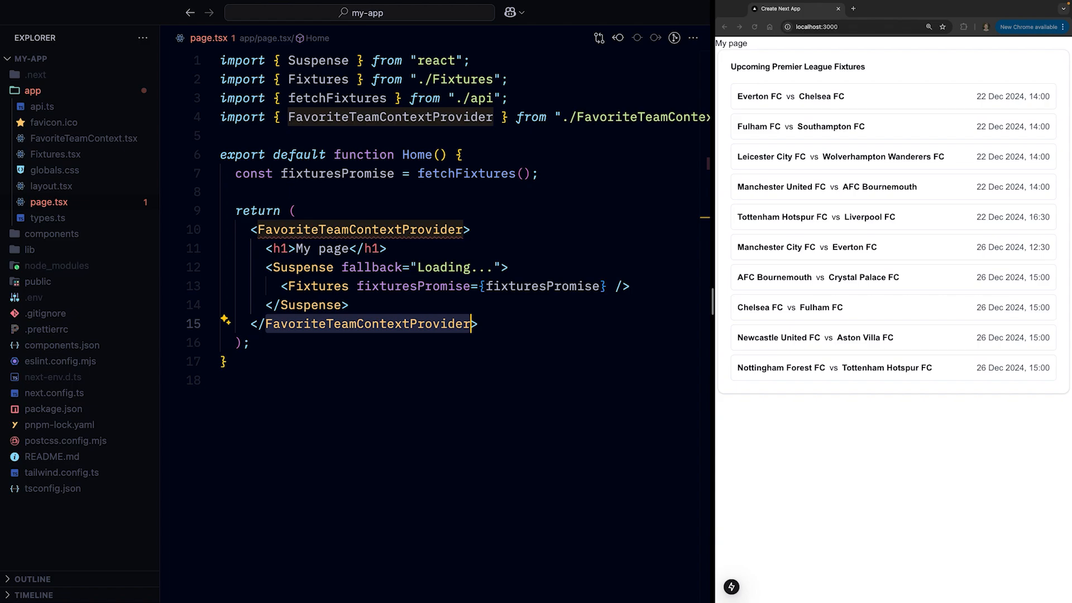
# - Set the provider's value to "AFC Bournemouth" and read FavoriteTeamContext in Fixtures.tsx to render hearts
pyautogui.write('value={"AFC Bournemouth"}')
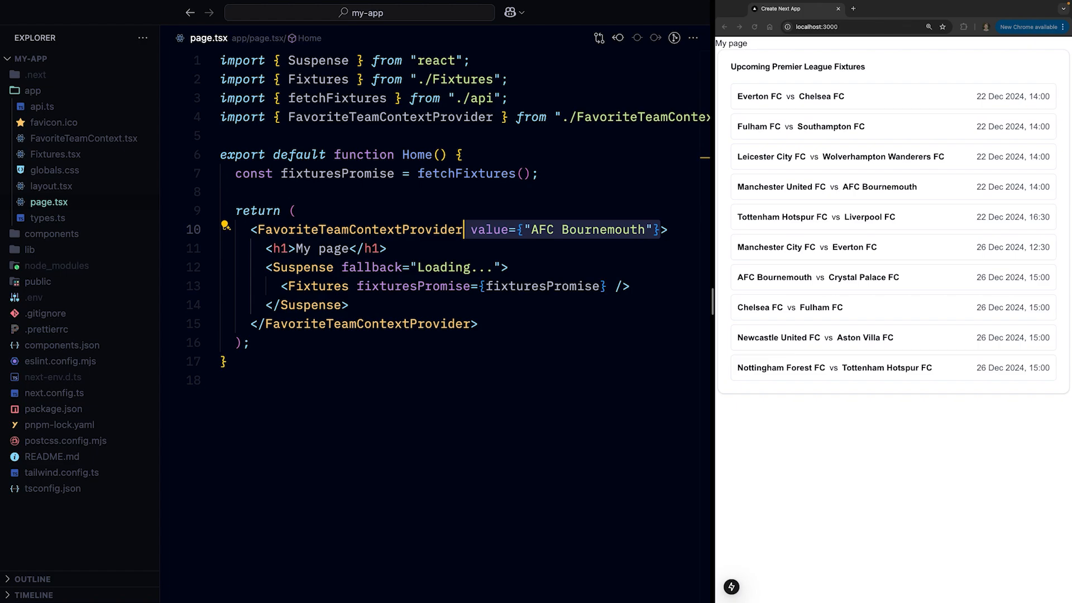
pyautogui.press('ctrl+p')
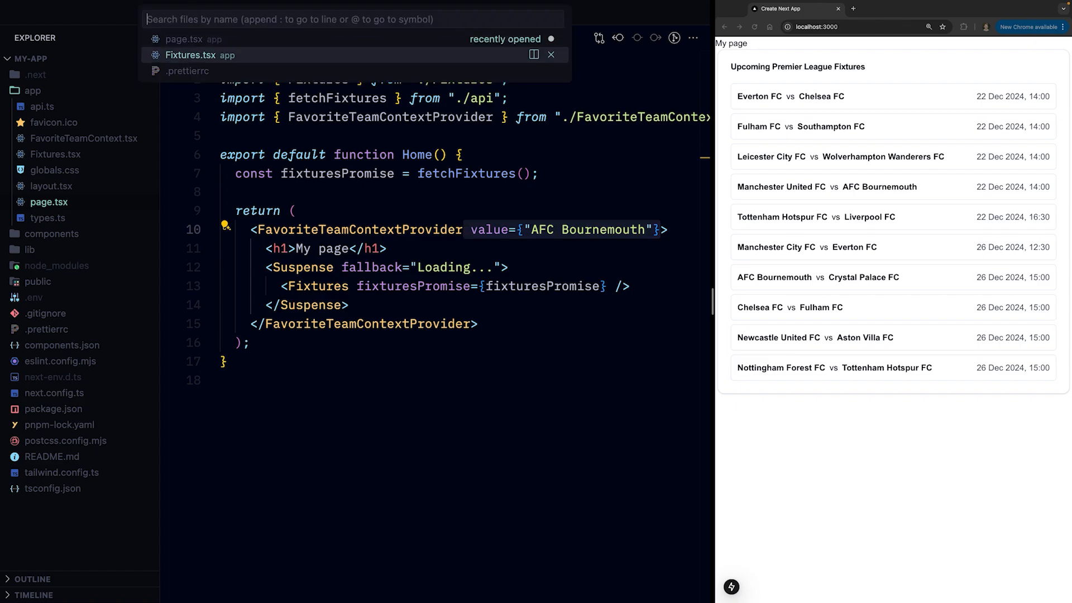
pyautogui.click(190, 55)
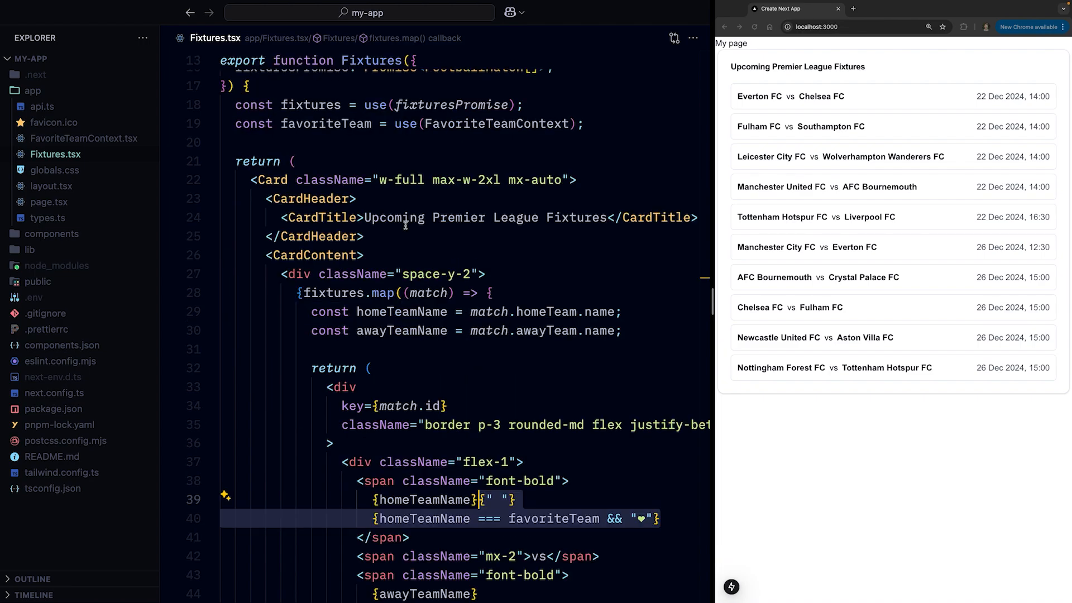
pyautogui.scroll(-3)
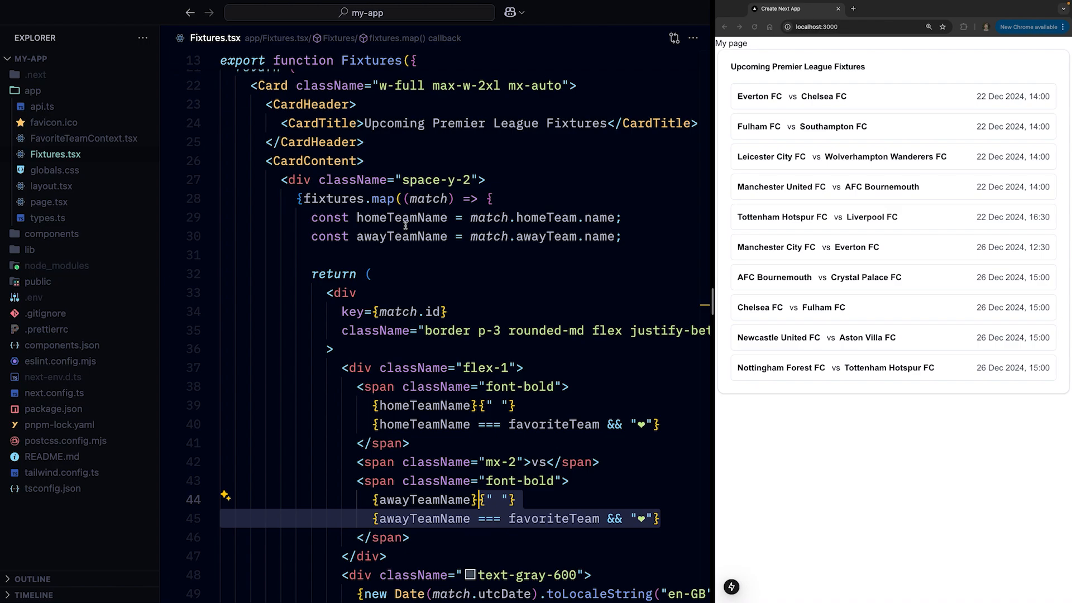
pyautogui.scroll(3)
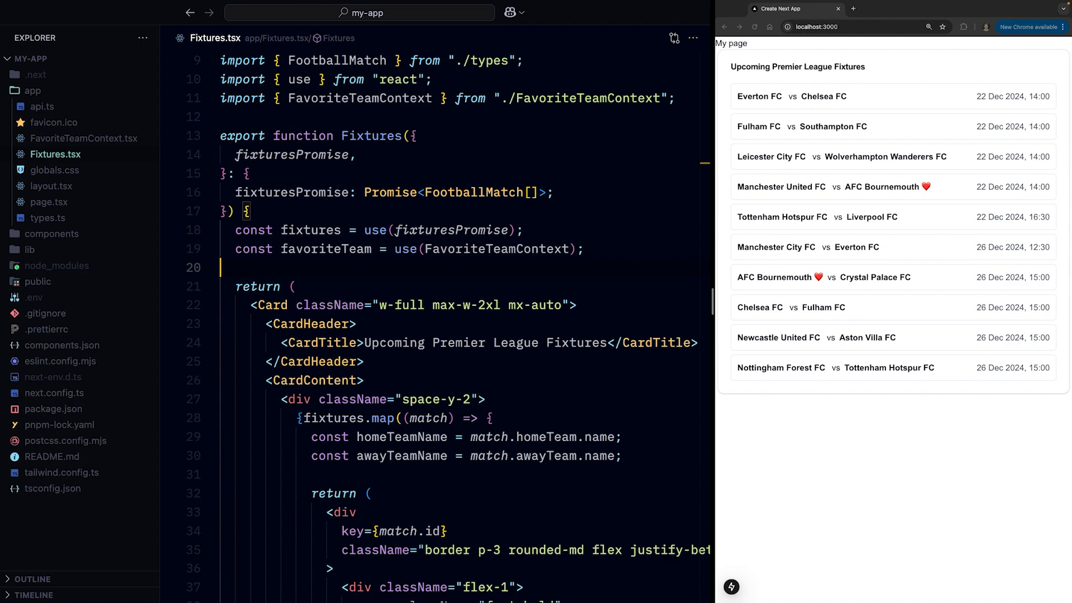
# - Add highlightFavoriteTeam prop gating the context read in Fixtures, and pass it from page.tsx
pyautogui.write('highlightFavoriteTeam')
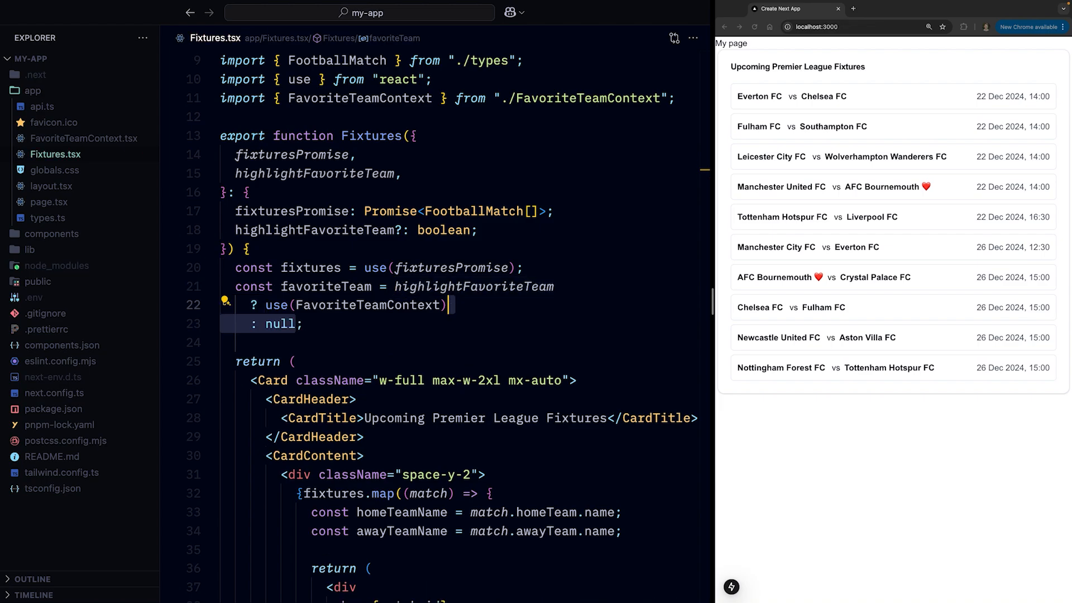
pyautogui.click(48, 203)
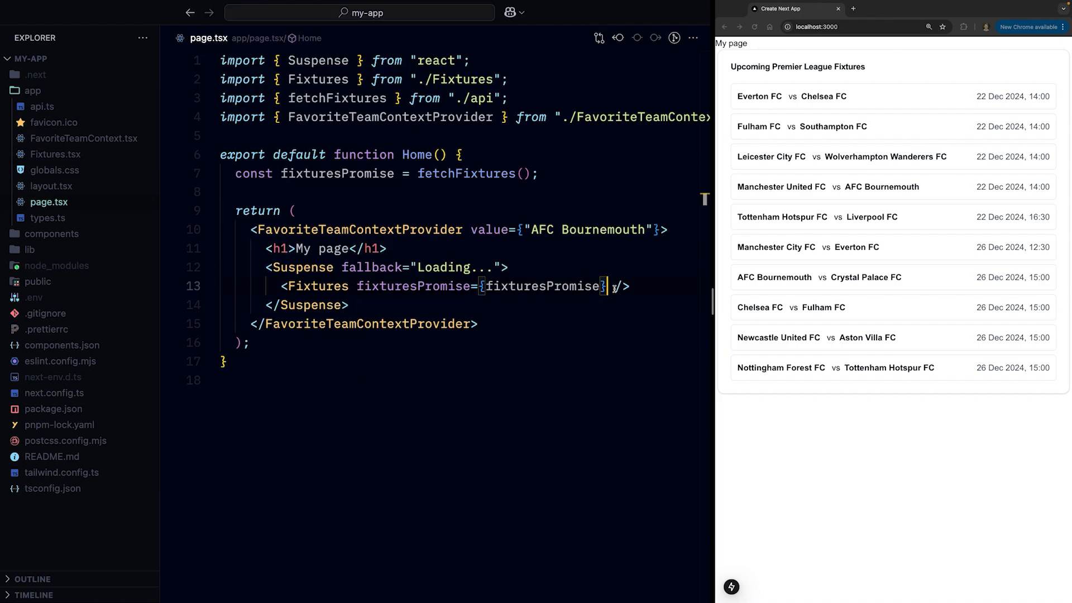
pyautogui.write('highlightFavoriteTeam')
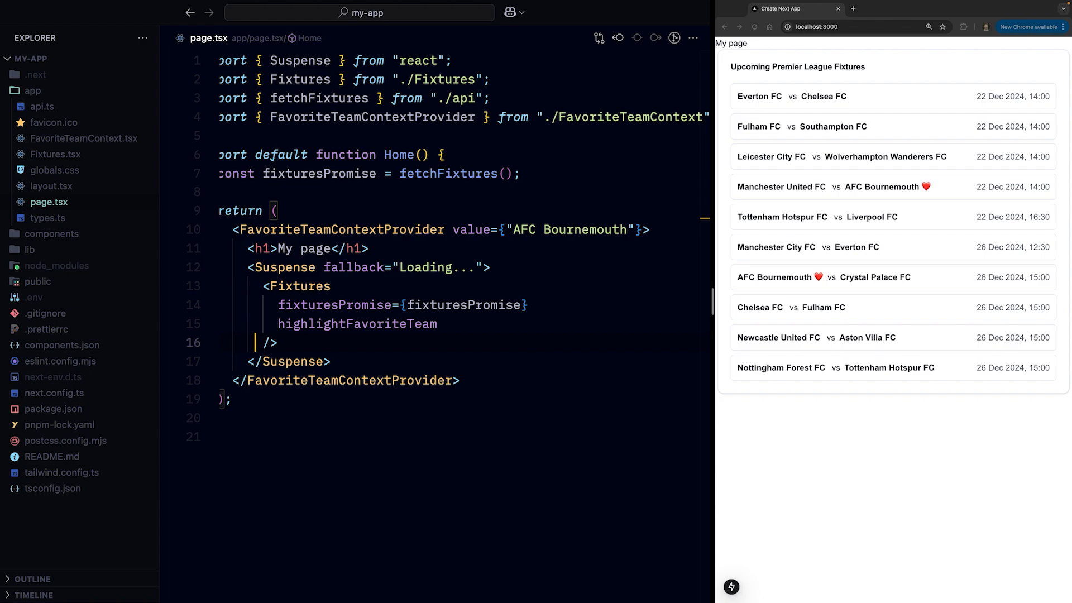
pyautogui.moveTo(398, 319)
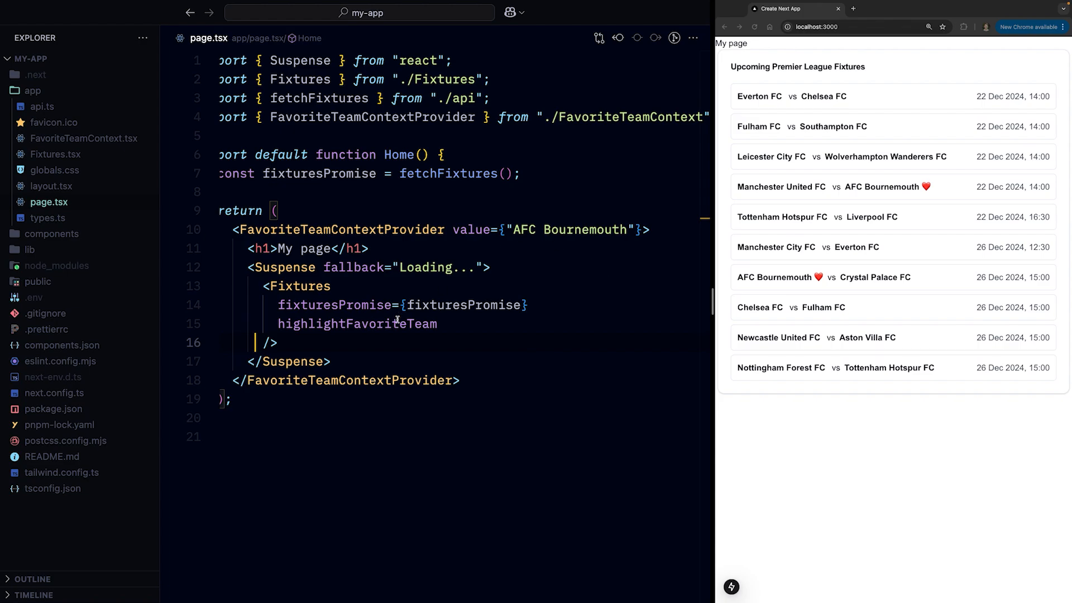